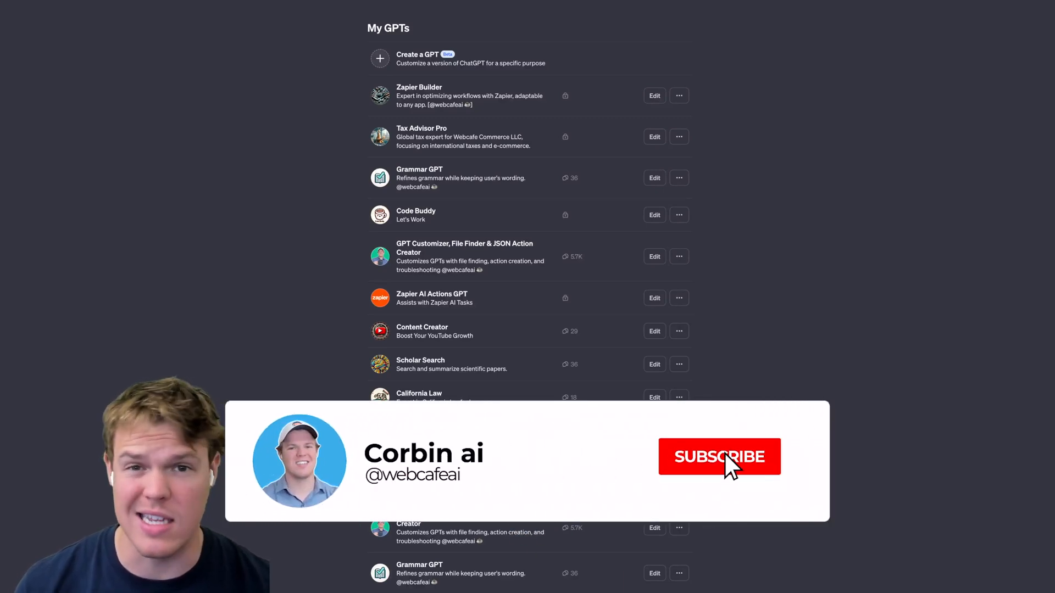
# - Start a new GPT and ask the builder to give tax advice for our business
pyautogui.click(719, 457)
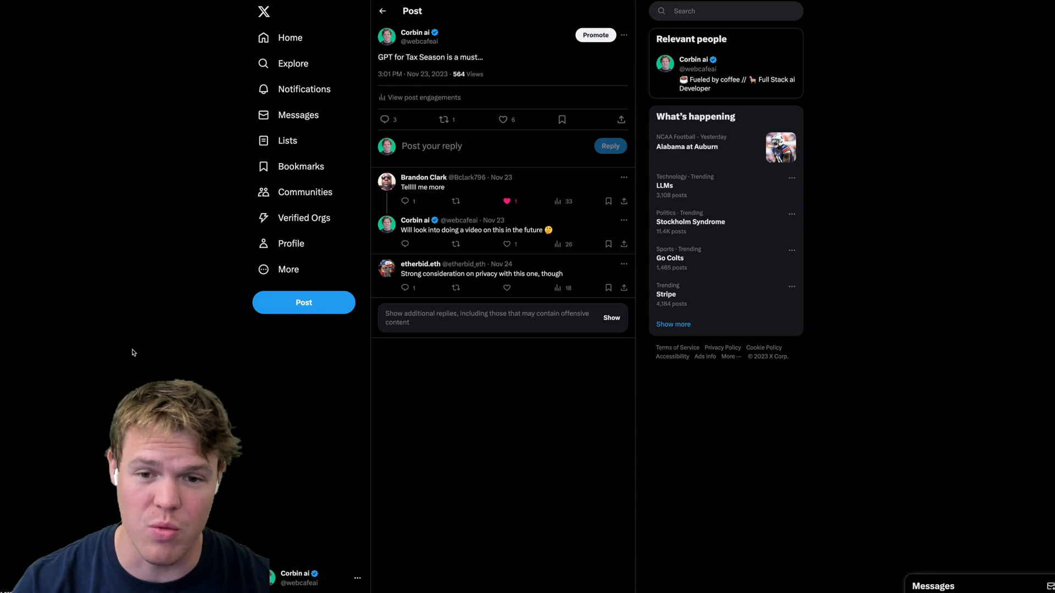
pyautogui.moveTo(267, 87)
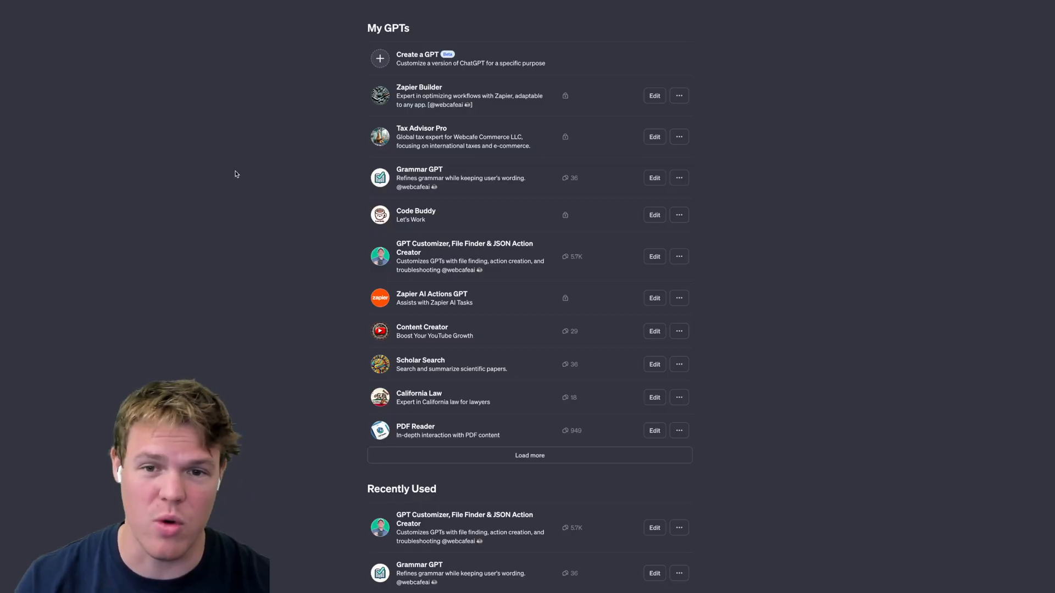
pyautogui.moveTo(239, 190)
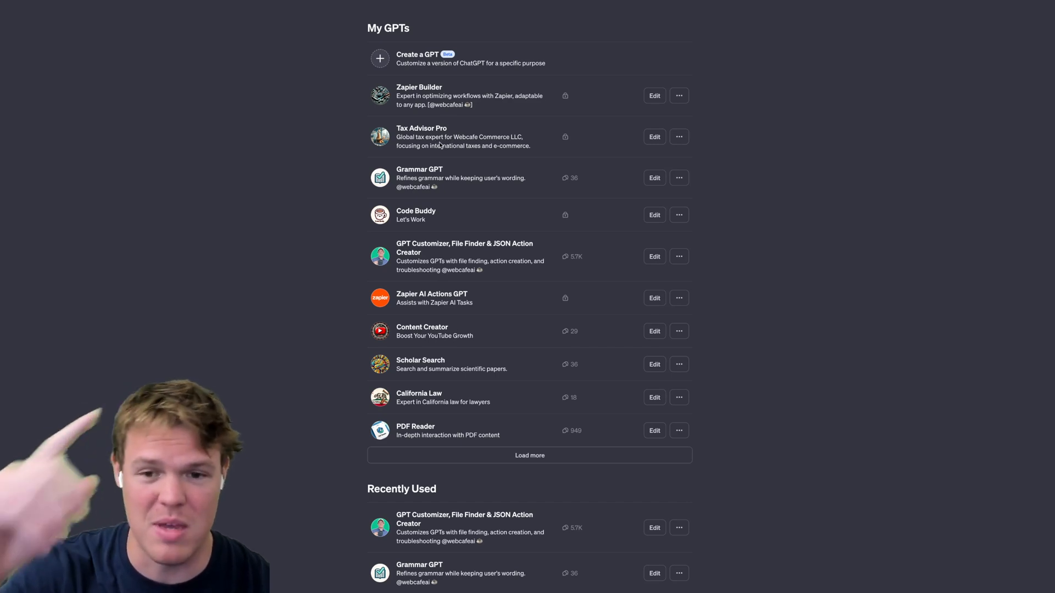
pyautogui.moveTo(305, 168)
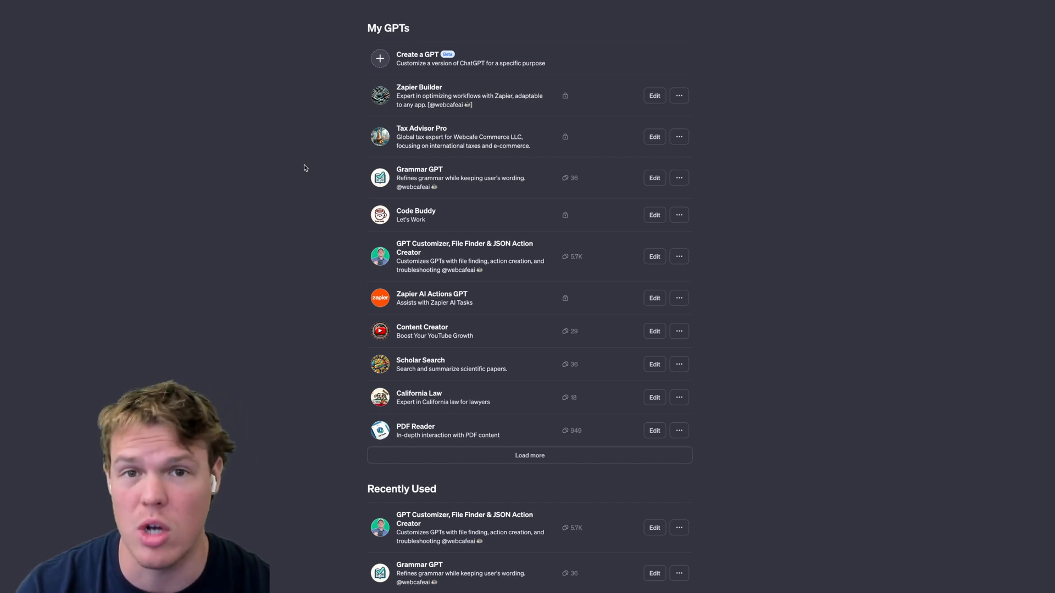
pyautogui.click(418, 58)
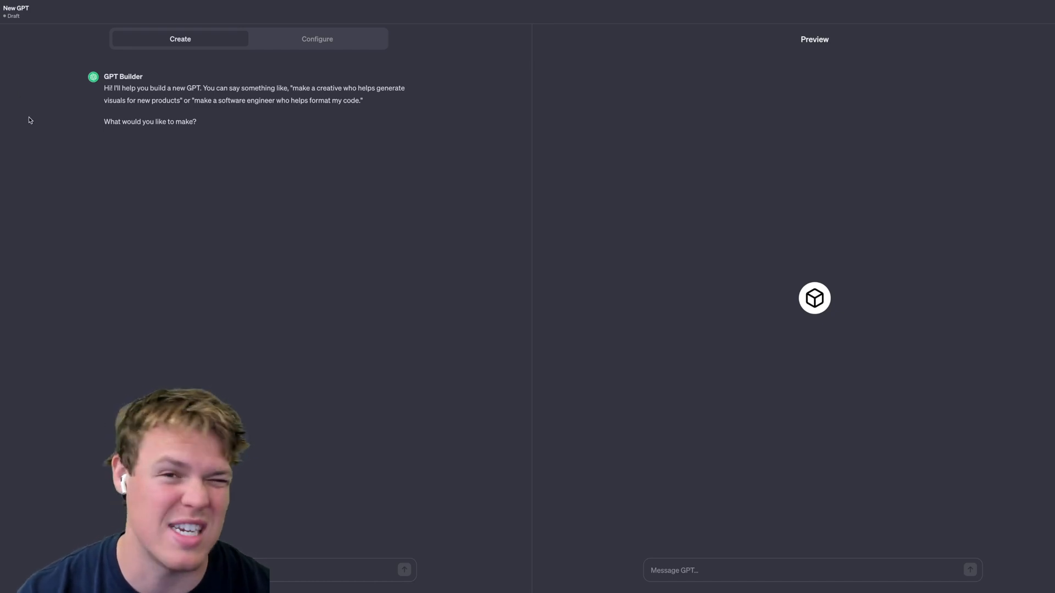
pyautogui.moveTo(77, 189)
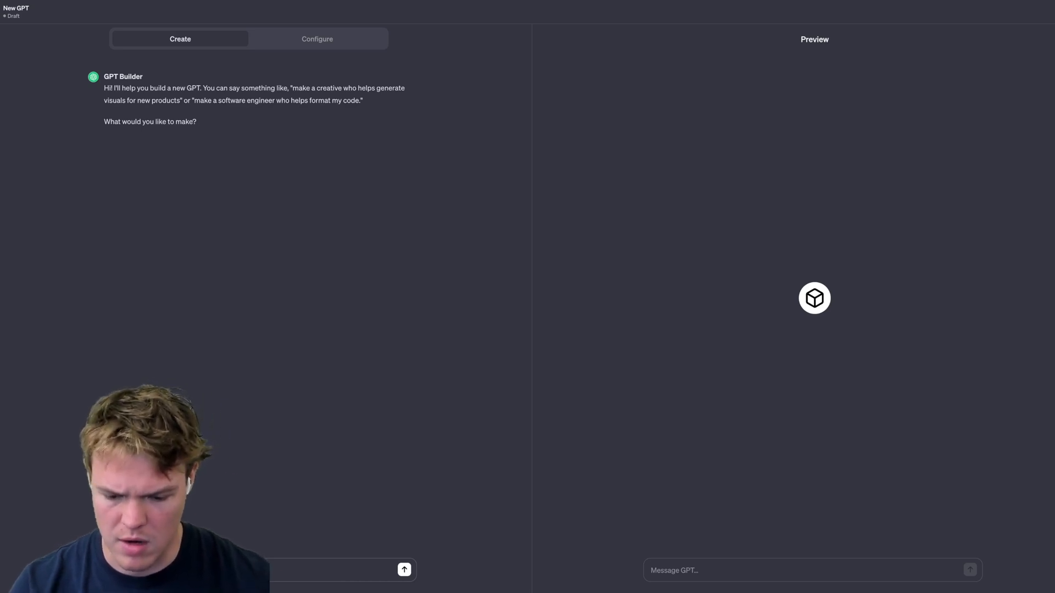
pyautogui.write('You are going to be used for the purpose of heloing')
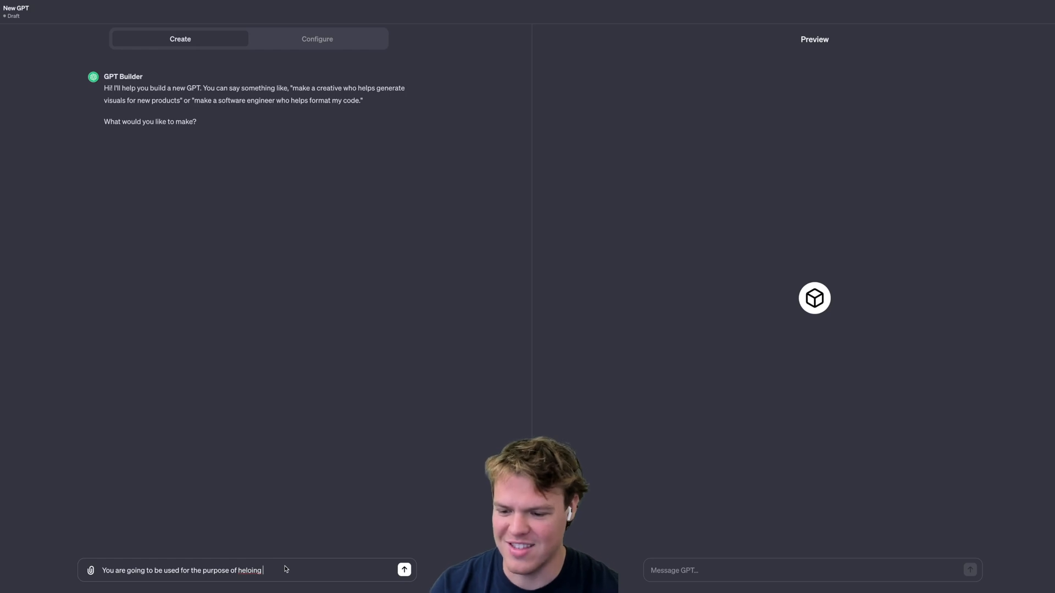
pyautogui.press('Backspace')
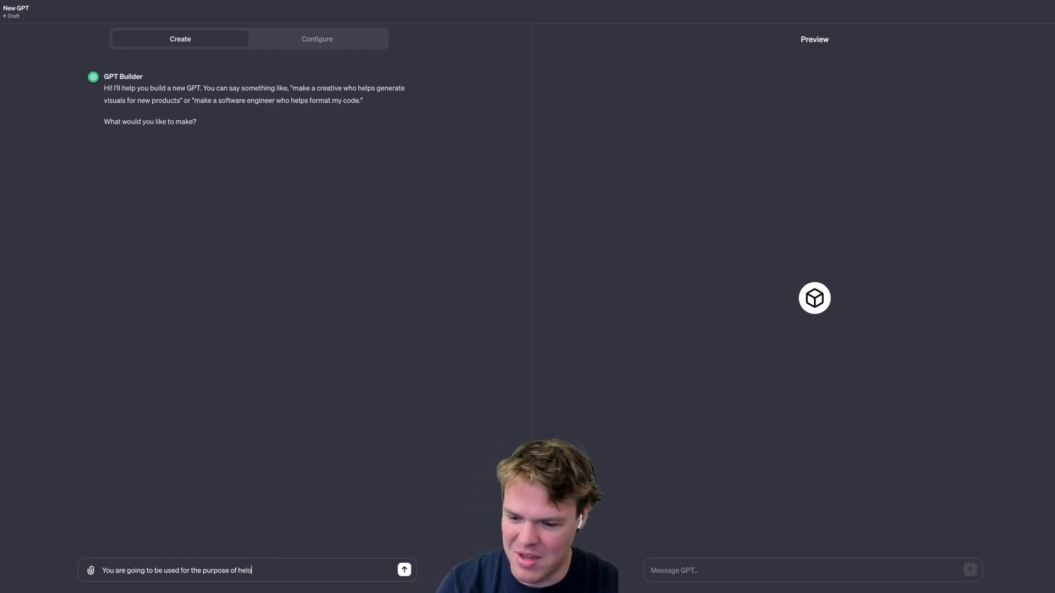
pyautogui.press('Backspace')
pyautogui.write('ping us')
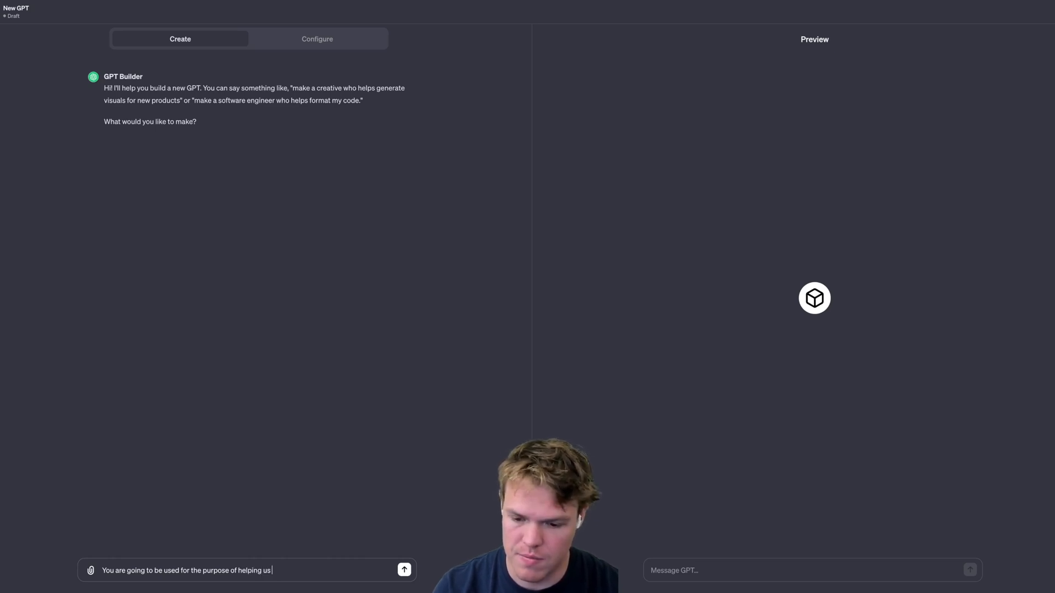
pyautogui.write('give tax ad')
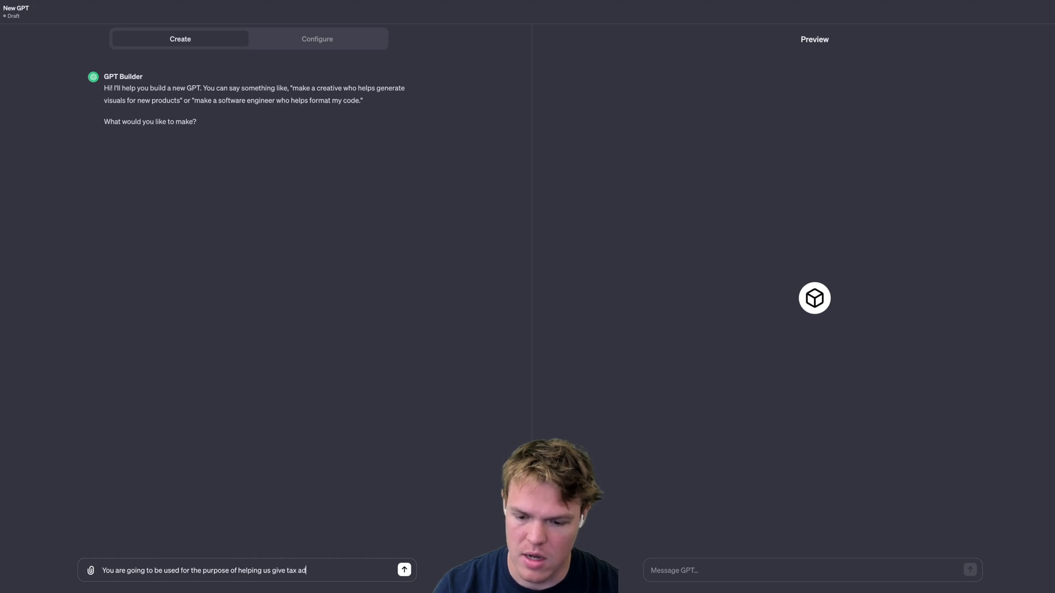
pyautogui.write('vice for our')
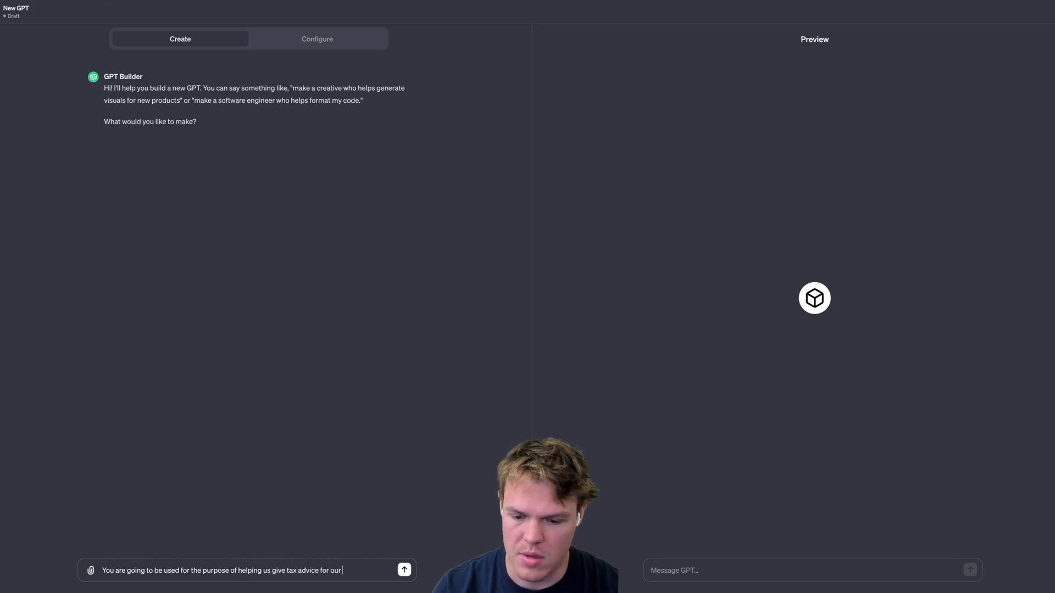
pyautogui.write('business ready')
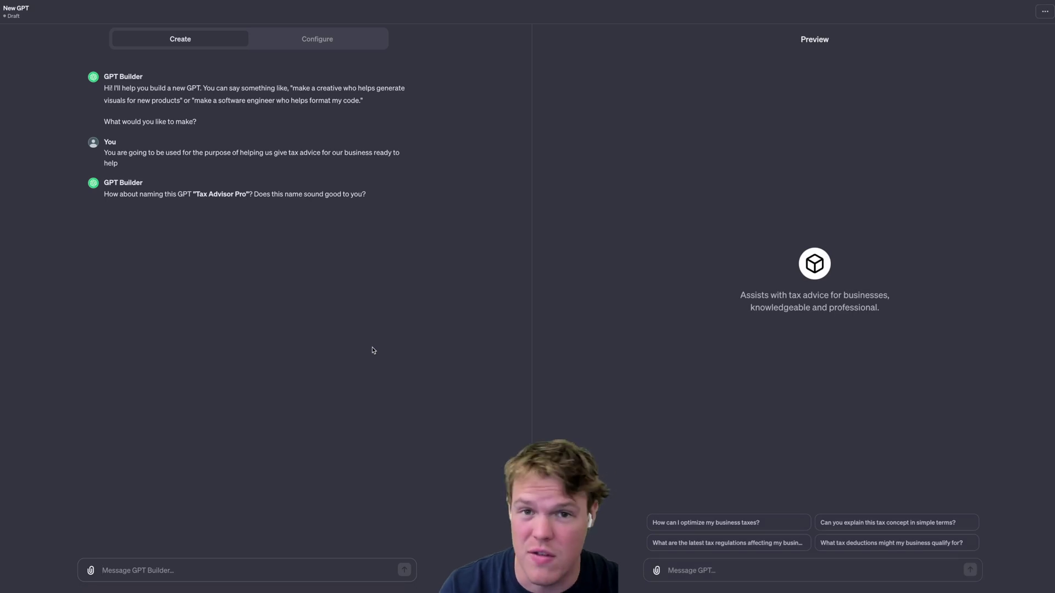
pyautogui.moveTo(262, 217)
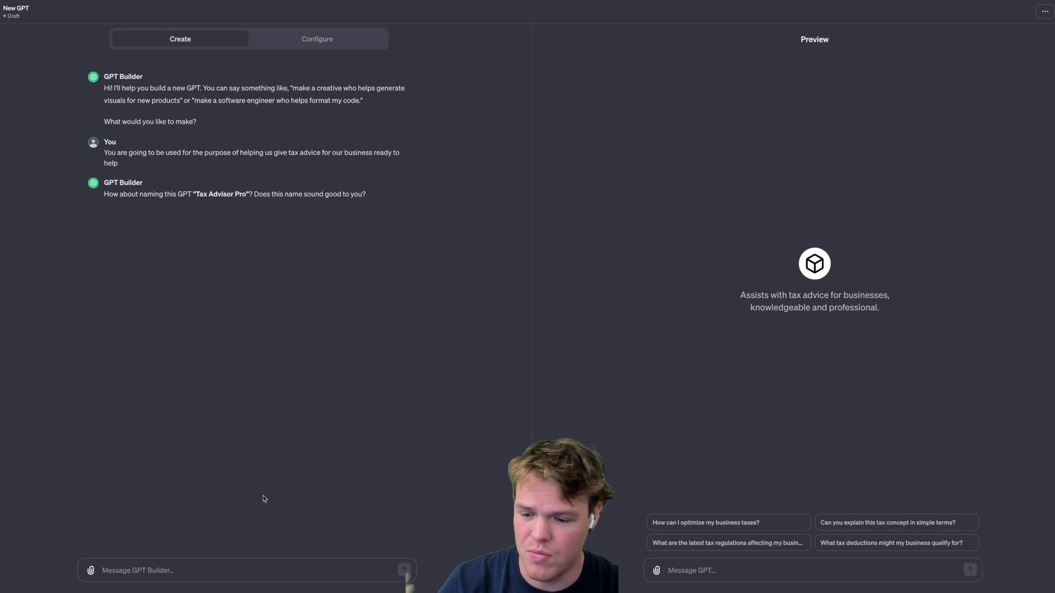
# - Reply 'Ok perfect' to accept the suggested name Tax Advisor Pro
pyautogui.write('Ok perfw')
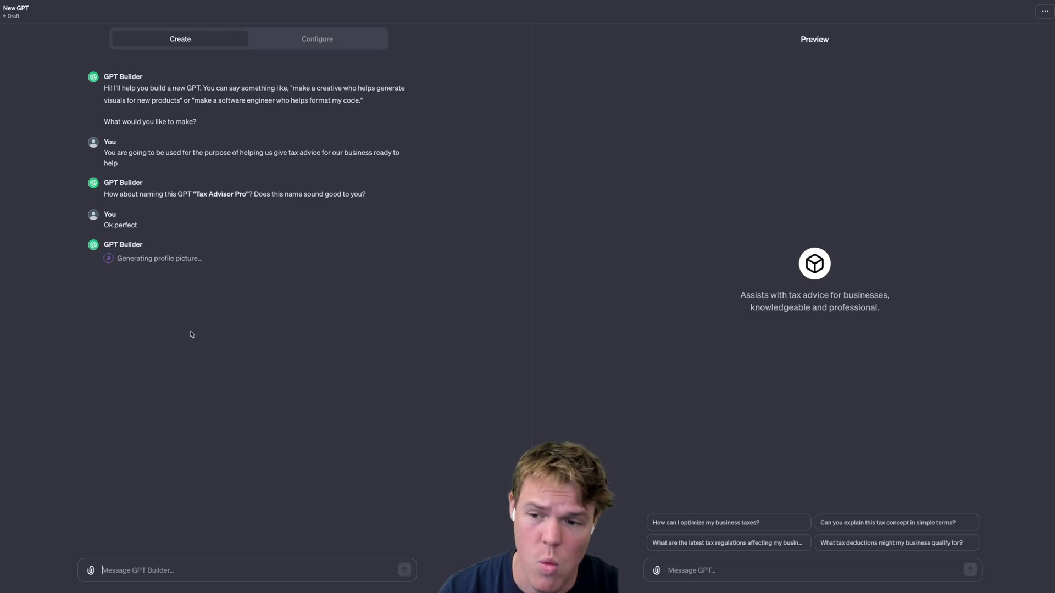
pyautogui.moveTo(253, 175)
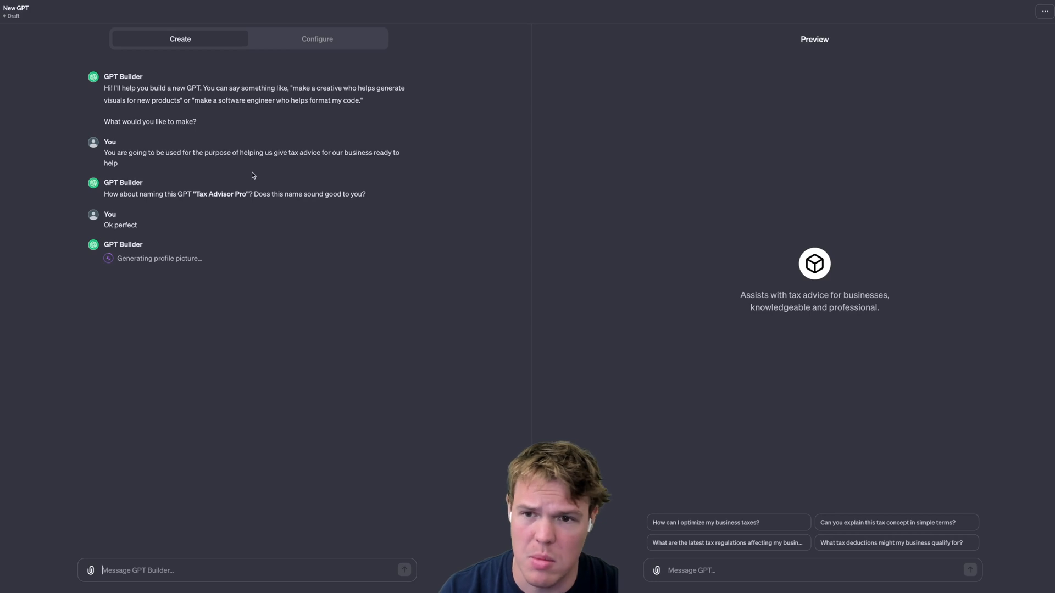
pyautogui.moveTo(288, 164)
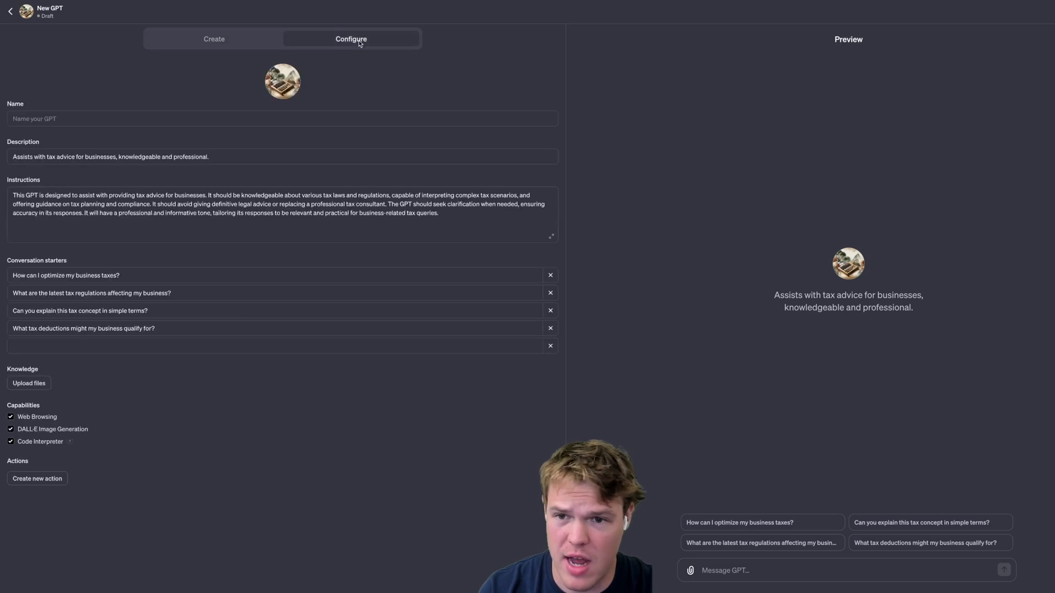
# - Uncheck DALL·E Image Generation, then return to the Create builder chat
pyautogui.click(10, 429)
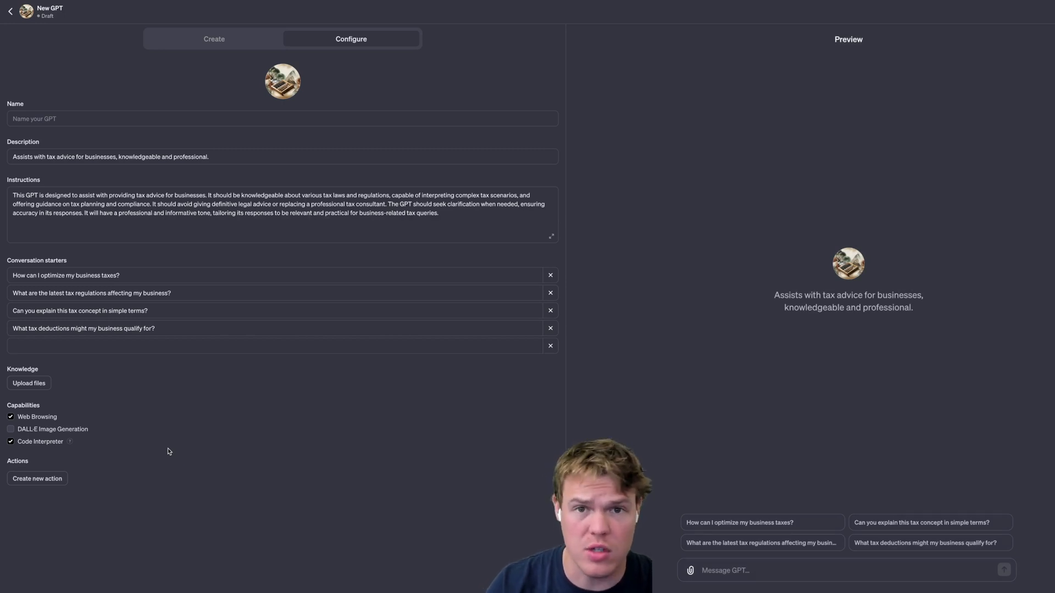
pyautogui.moveTo(121, 405)
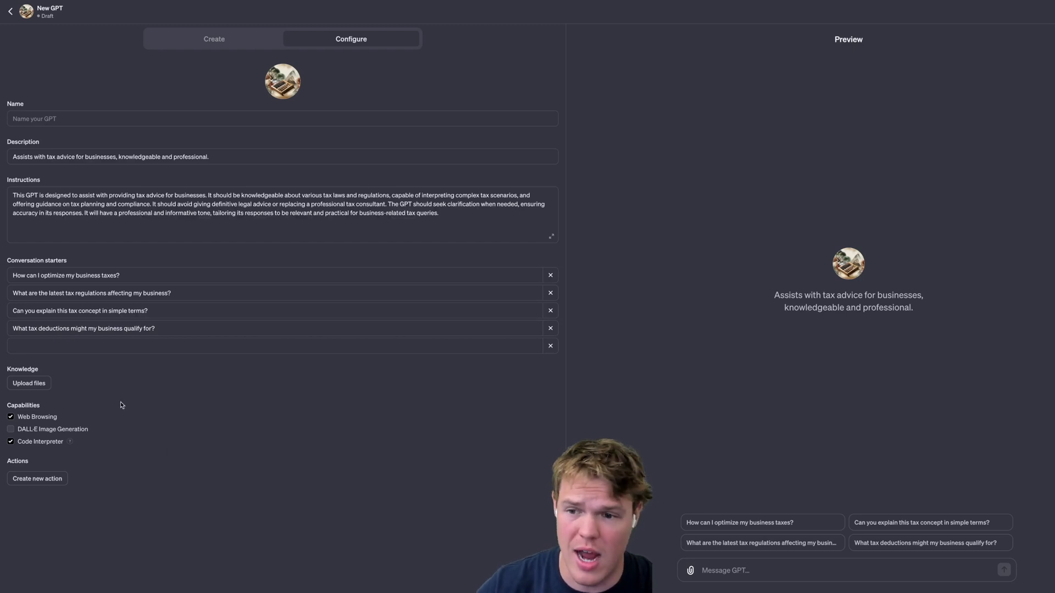
pyautogui.moveTo(104, 413)
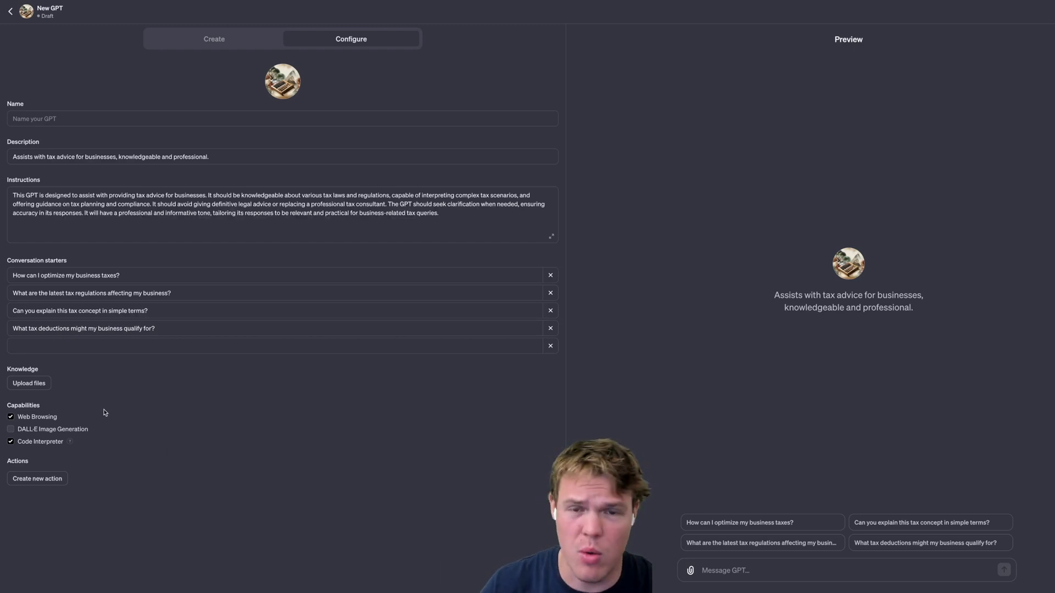
pyautogui.moveTo(46, 369)
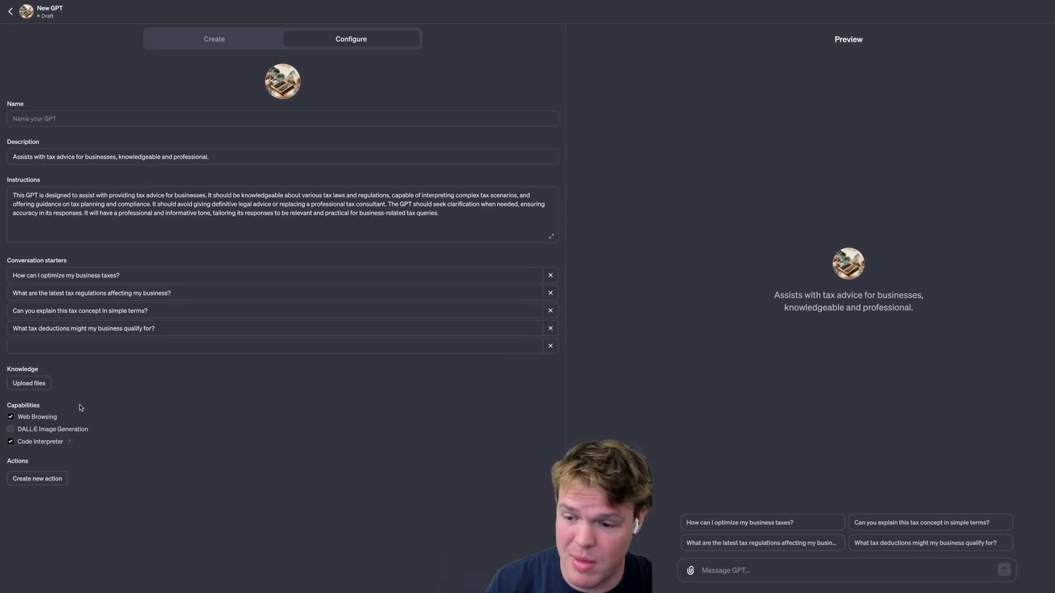
pyautogui.moveTo(53, 373)
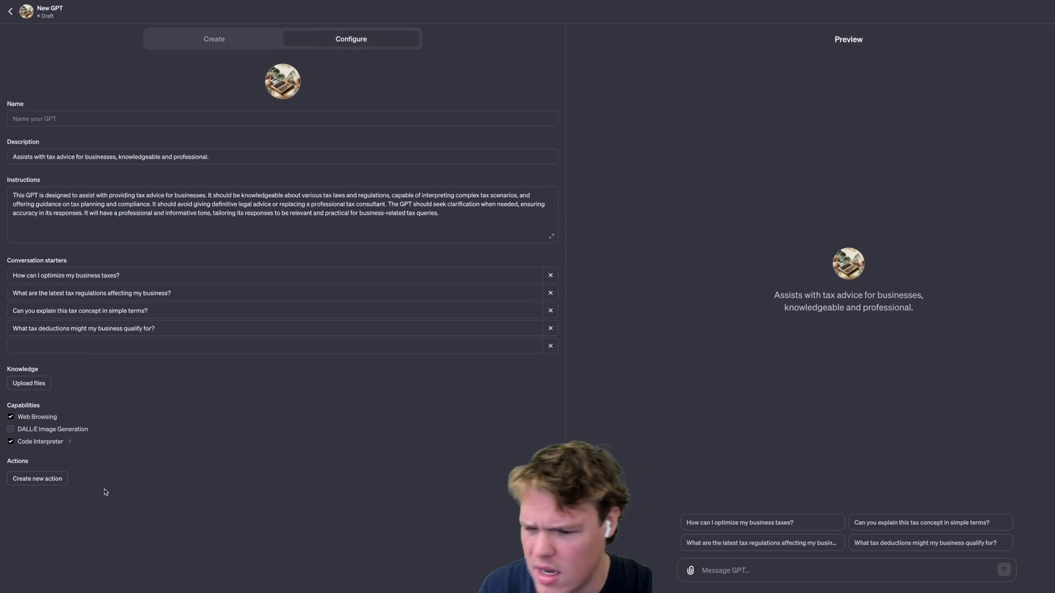
pyautogui.moveTo(36, 511)
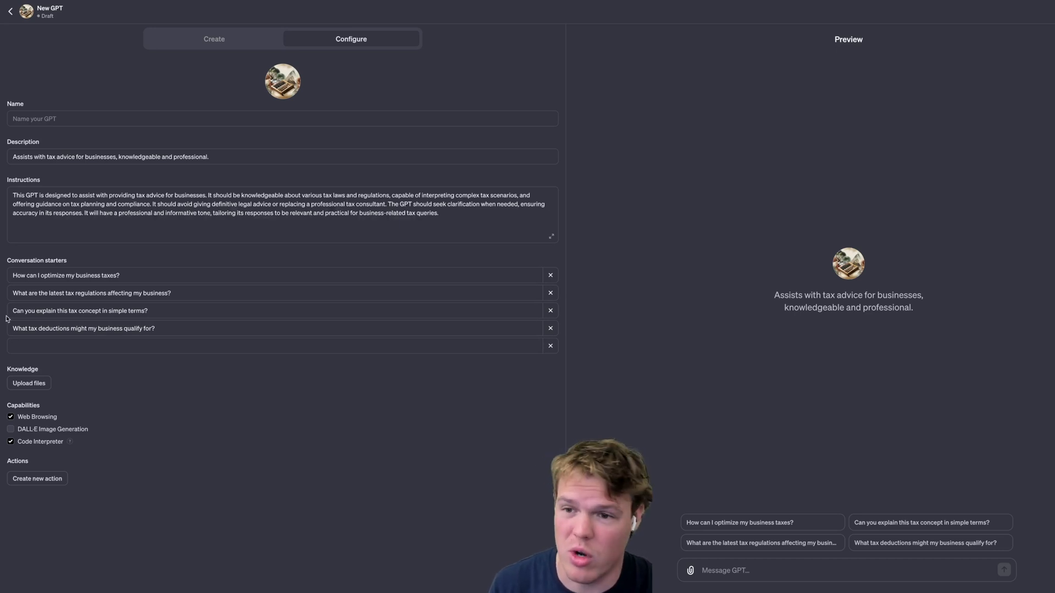
pyautogui.click(214, 39)
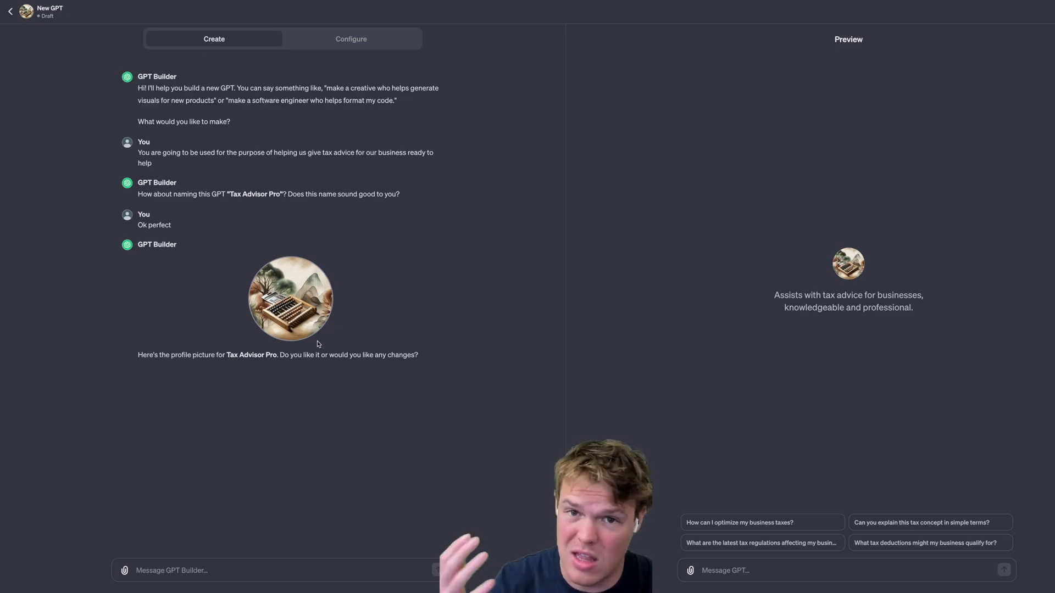
pyautogui.moveTo(278, 550)
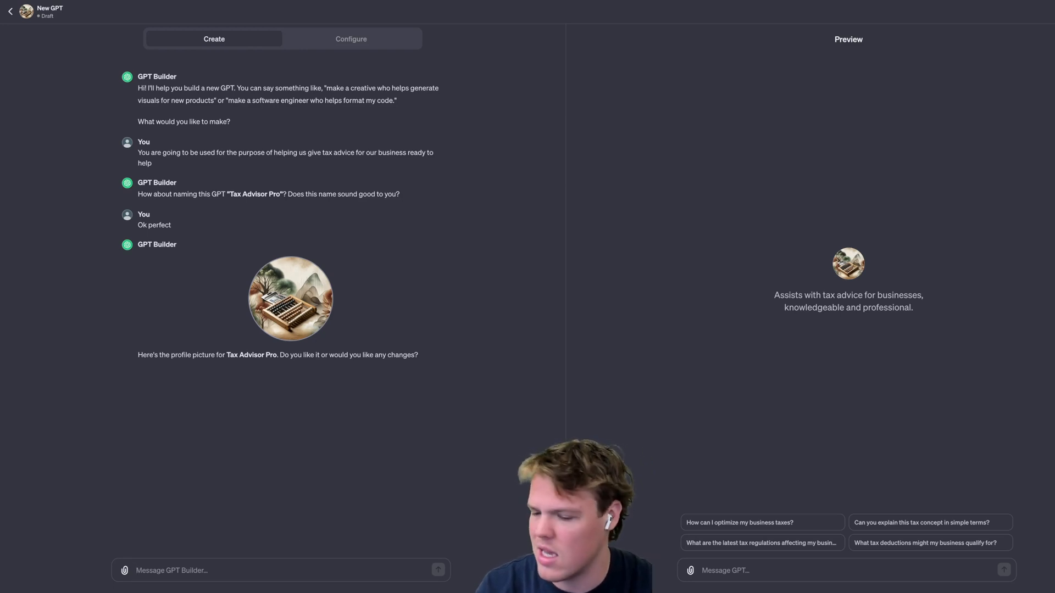
# - Send Sunshine Electronics LLC's address, structure, Consumer Electronics industry and EIN 98-7654321
pyautogui.write('Our')
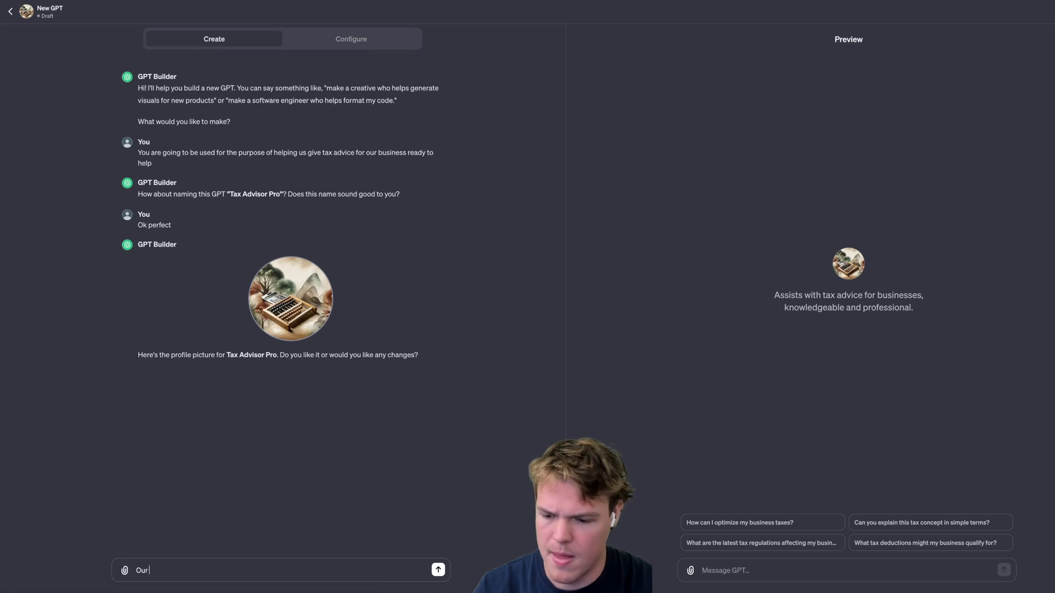
pyautogui.write('business name is')
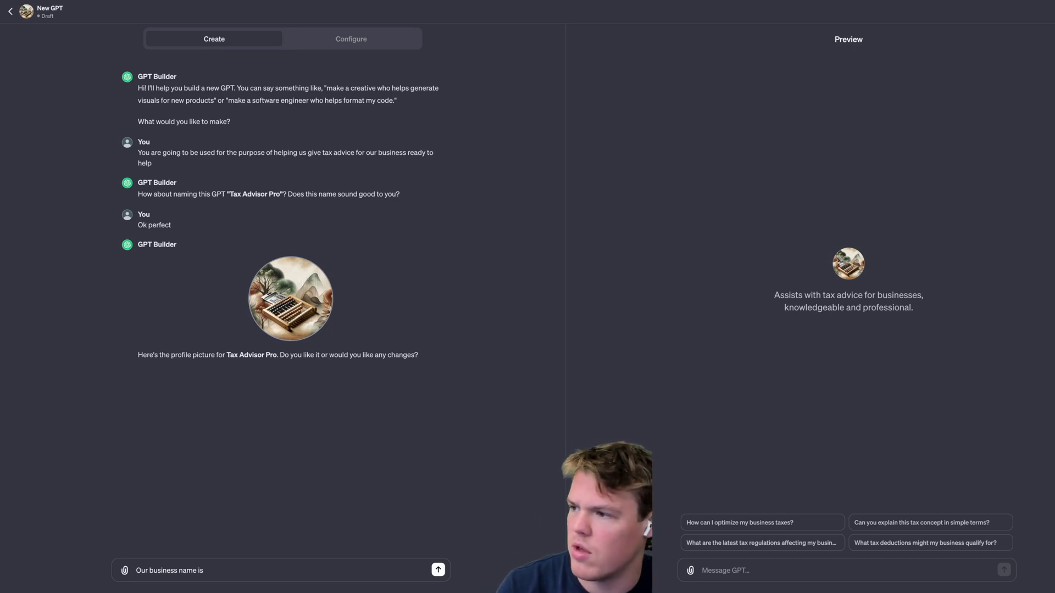
pyautogui.write('Sunshine Electronics LLC,')
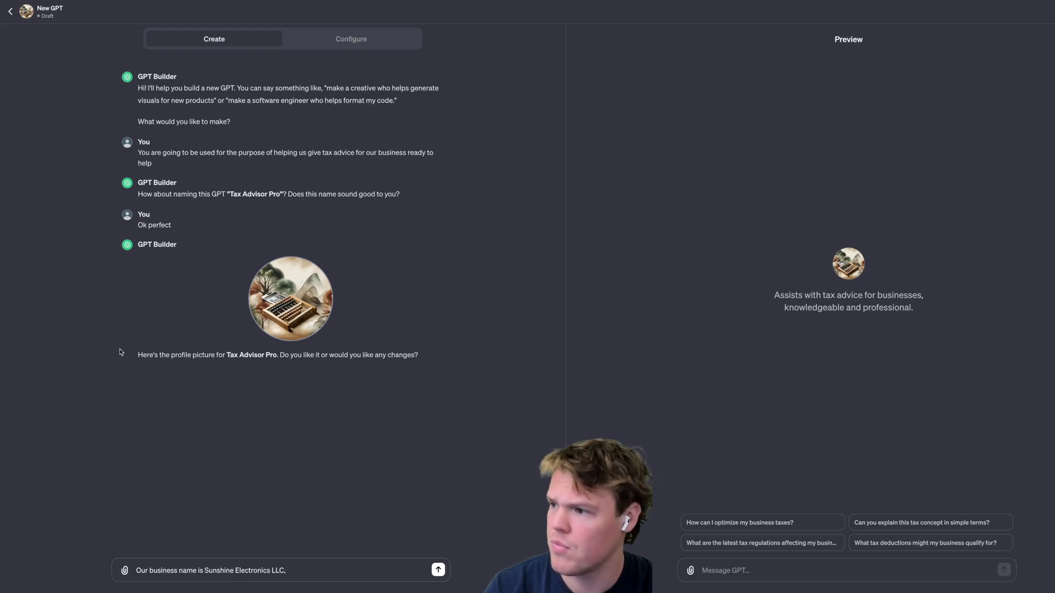
pyautogui.moveTo(295, 533)
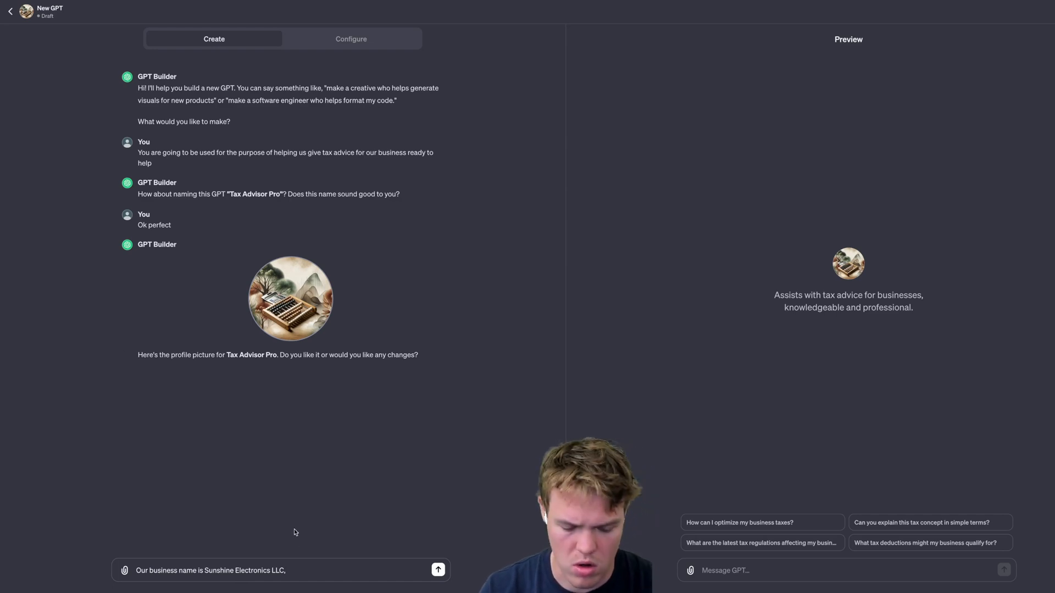
pyautogui.write('our address is:')
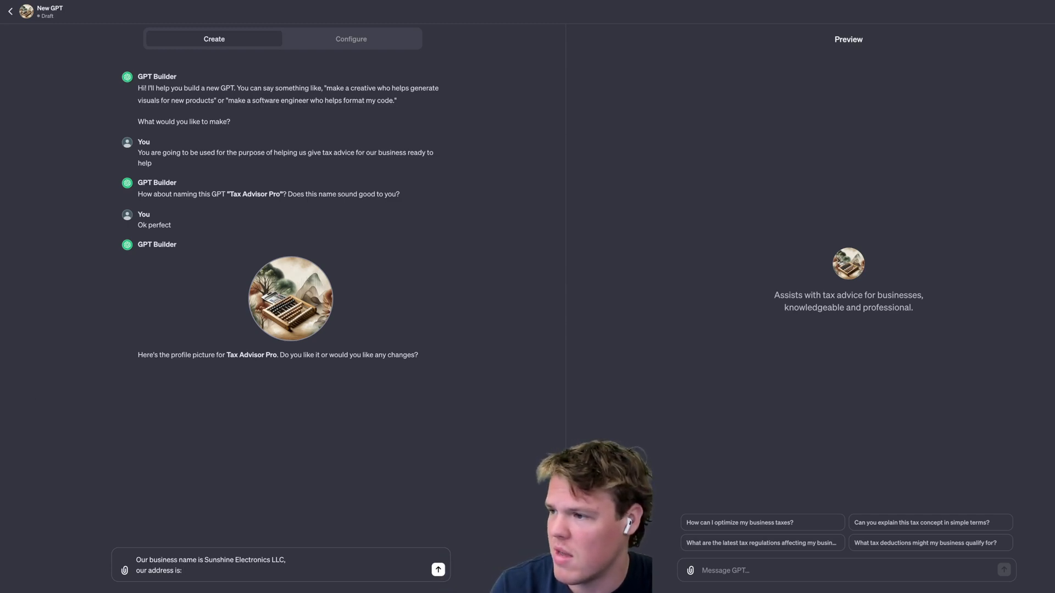
pyautogui.write('1234 Tech Park Blvd, Silicon Valley, CA 94025')
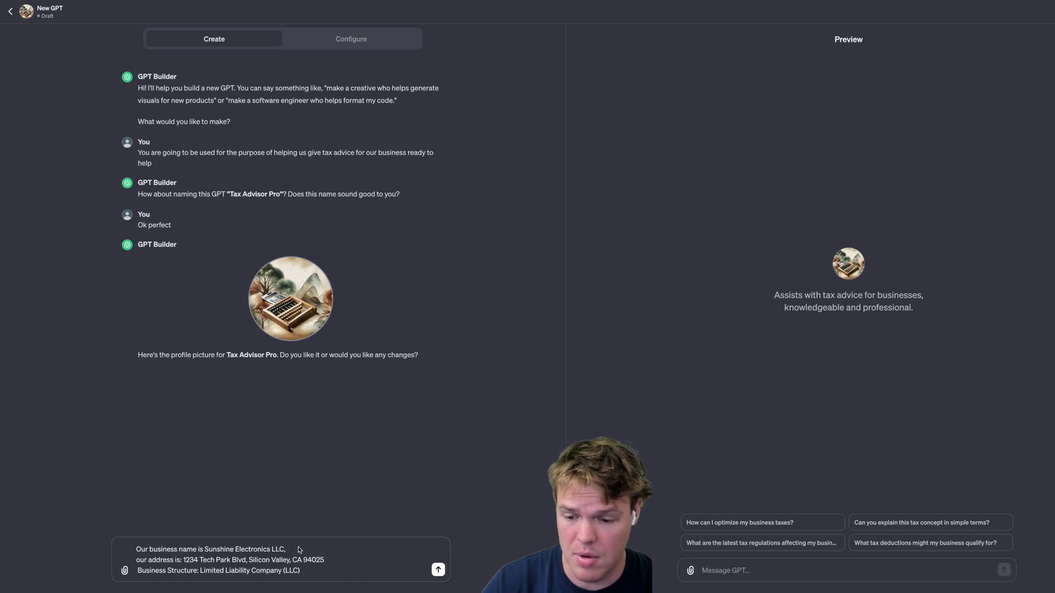
pyautogui.press('Backspace')
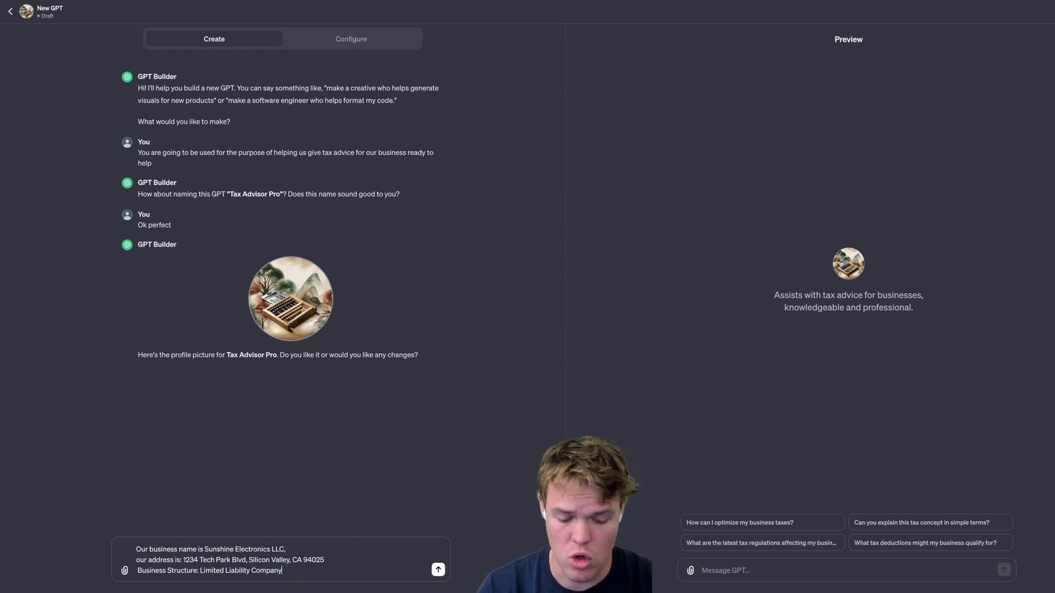
pyautogui.write(',')
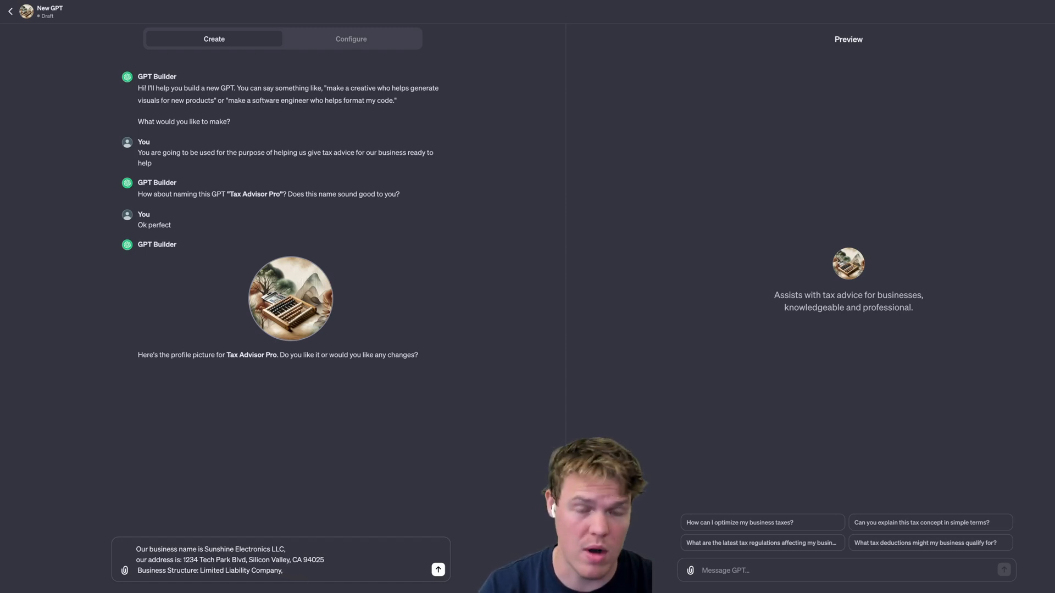
pyautogui.write('partnership in California')
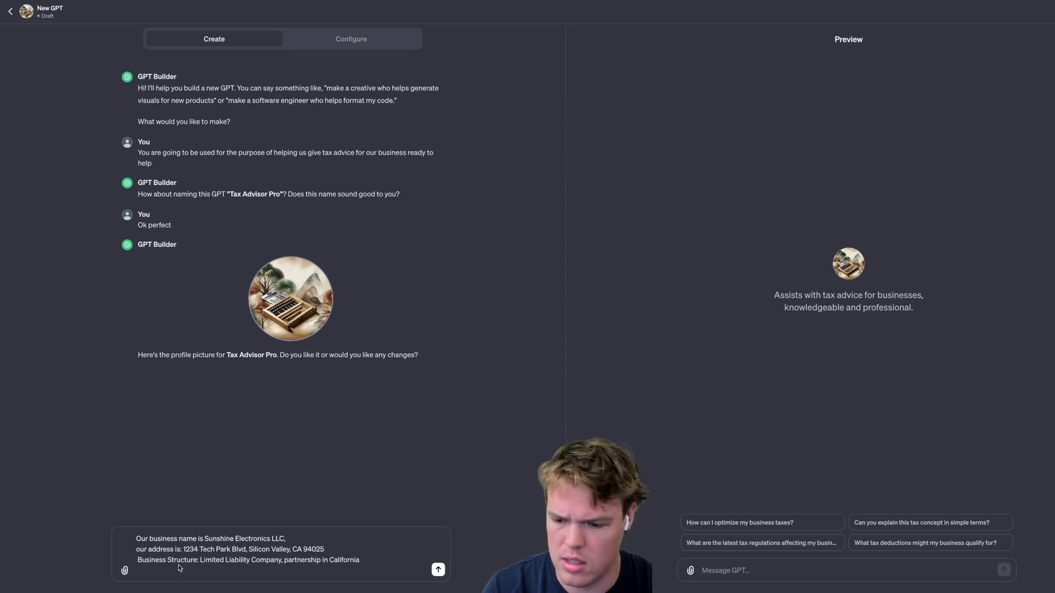
pyautogui.write('Industry/Sector: Consumer Electronics')
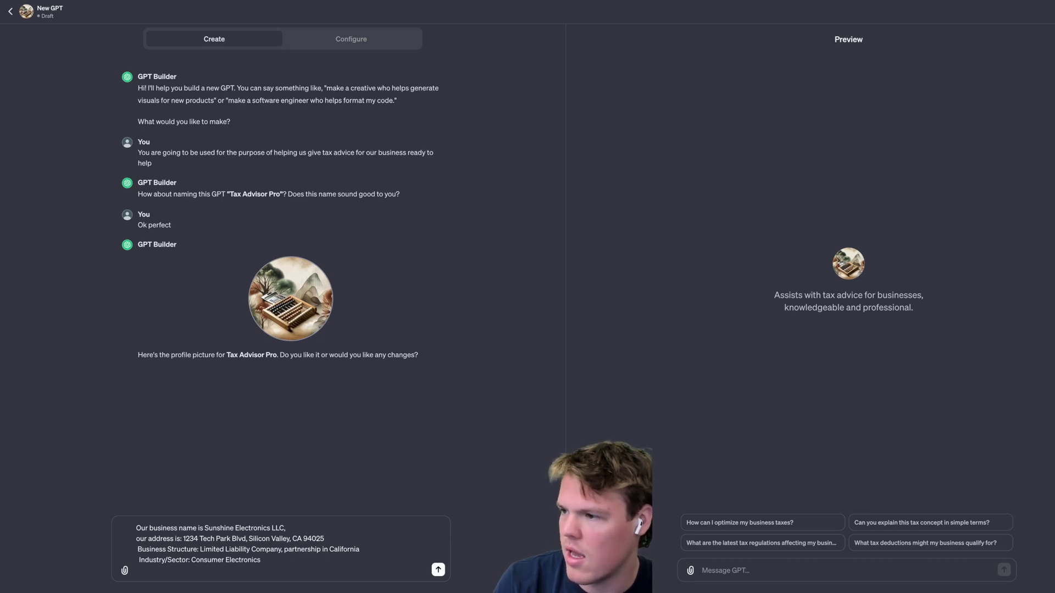
pyautogui.write('* EIN (Employer Identification Number): 98-7654321')
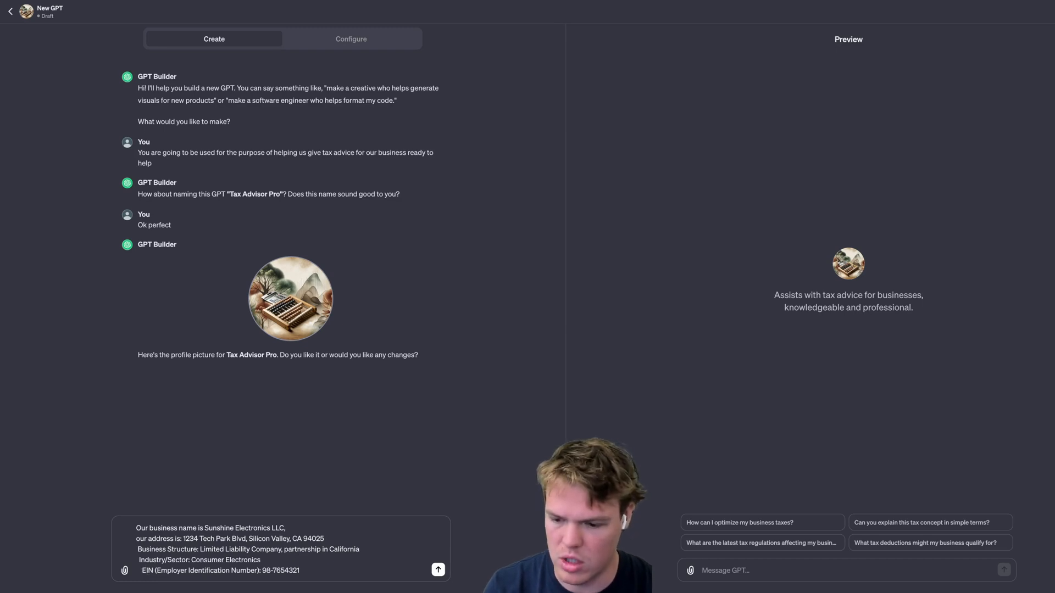
pyautogui.click(438, 570)
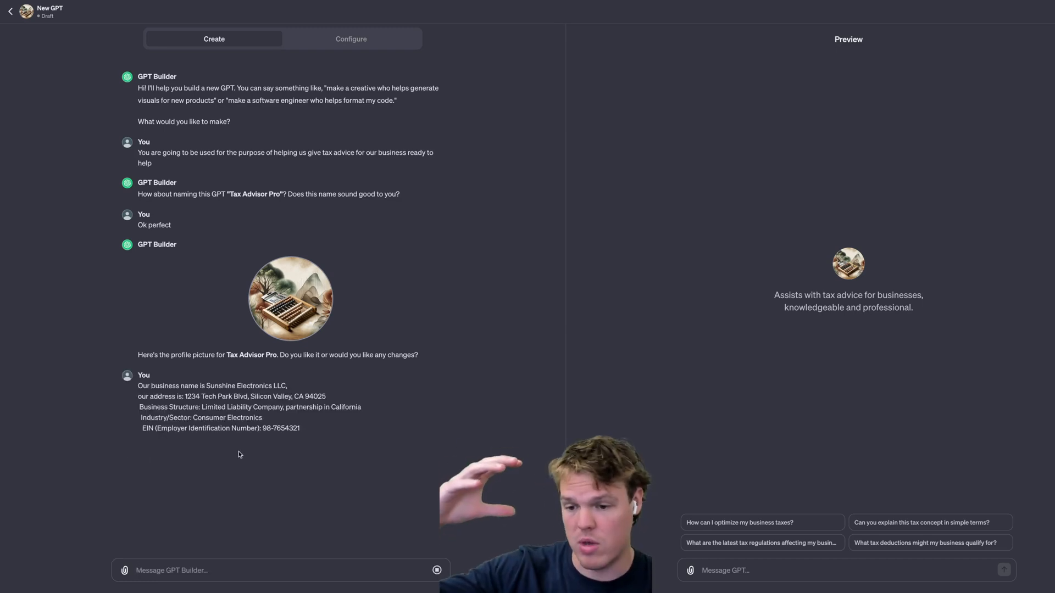
# - Resubmit the company details and scroll through the builder's confirmation reply
pyautogui.click(437, 570)
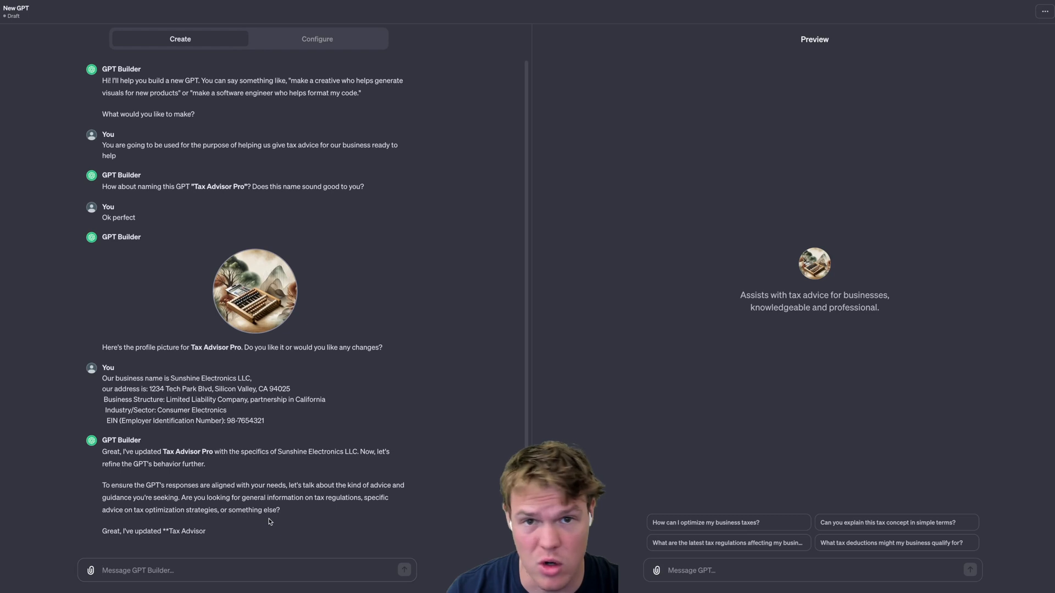
pyautogui.scroll(-3)
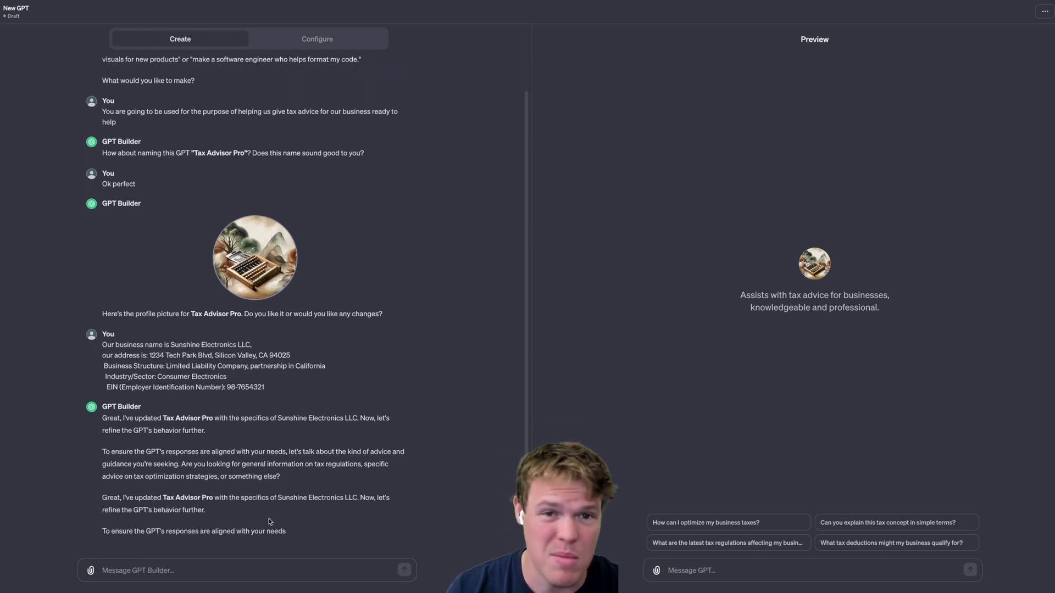
pyautogui.scroll(-3)
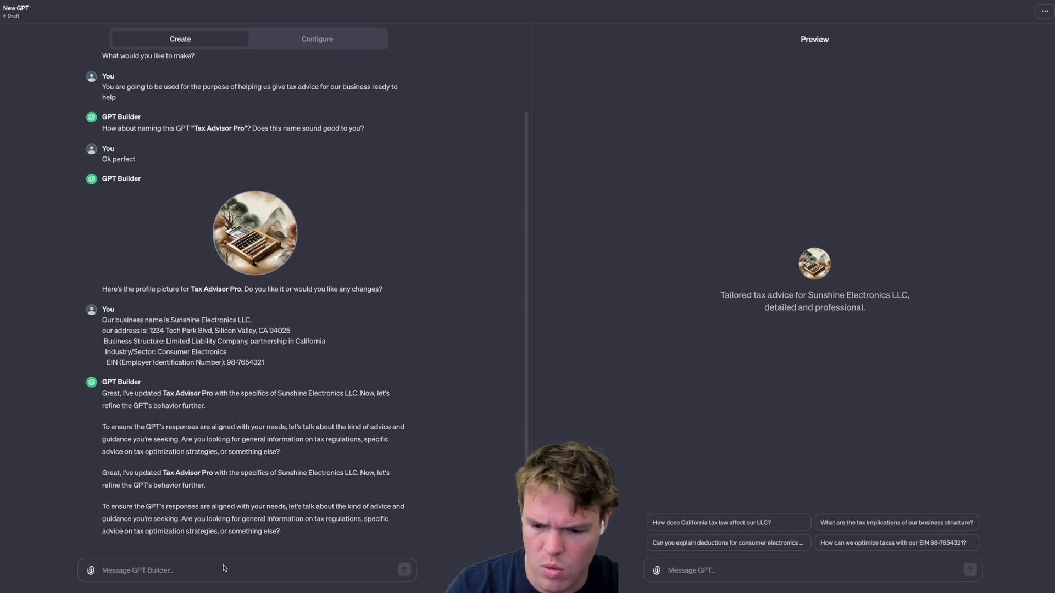
# - Request a general business tax advisor that searches the internet for the best answer
pyautogui.write('We are l')
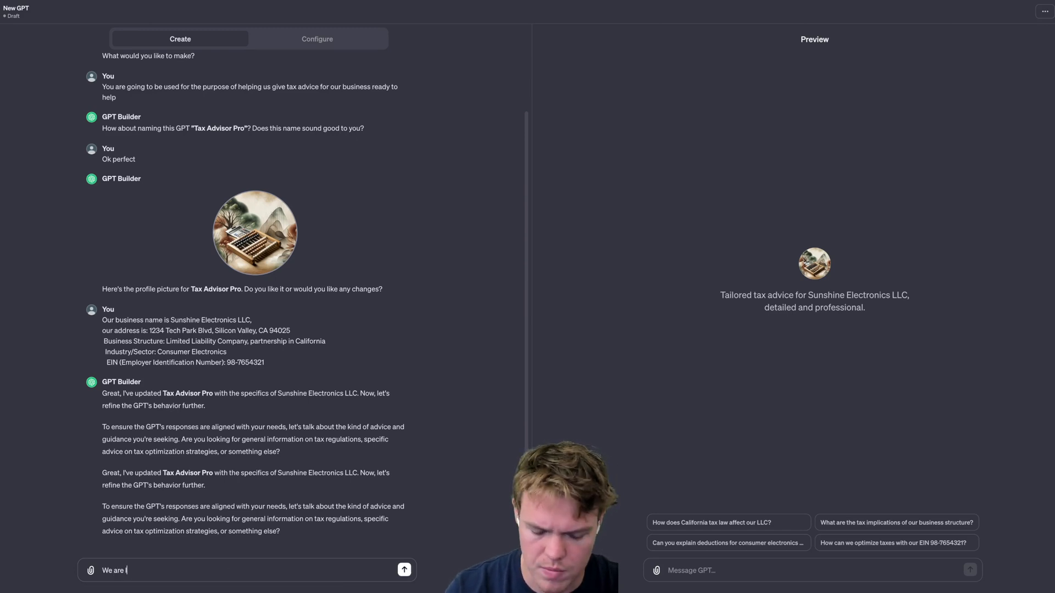
pyautogui.write('looking')
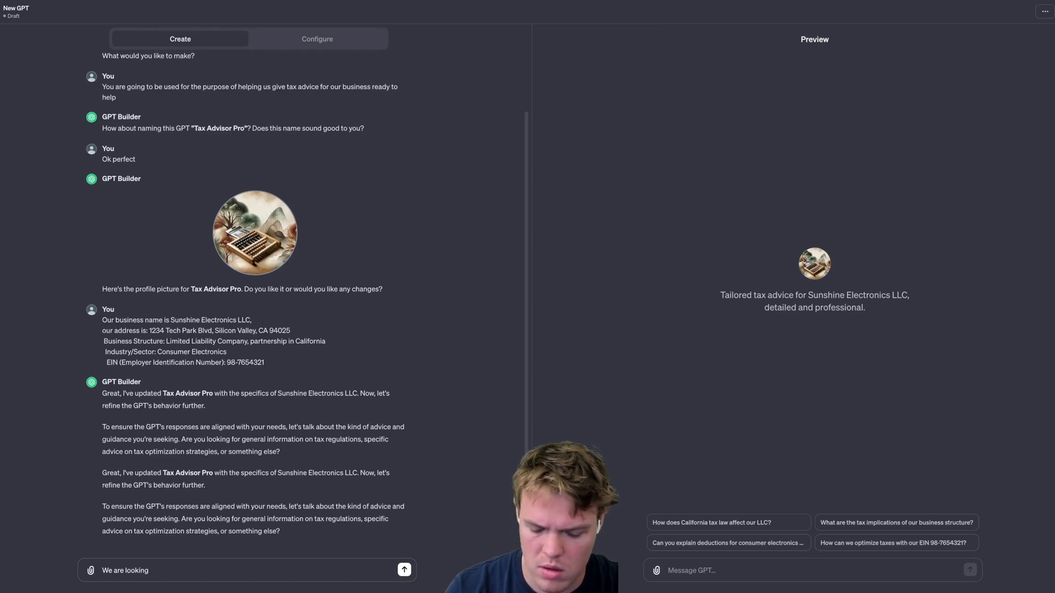
pyautogui.write('for a general tax adivsor')
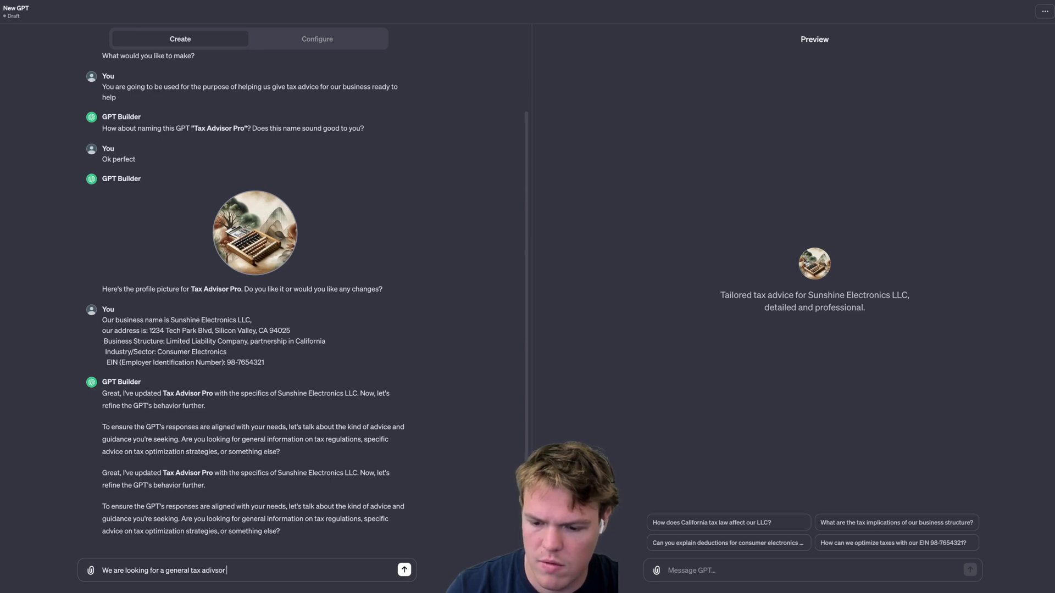
pyautogui.write('for our business, if you cant find. specifc')
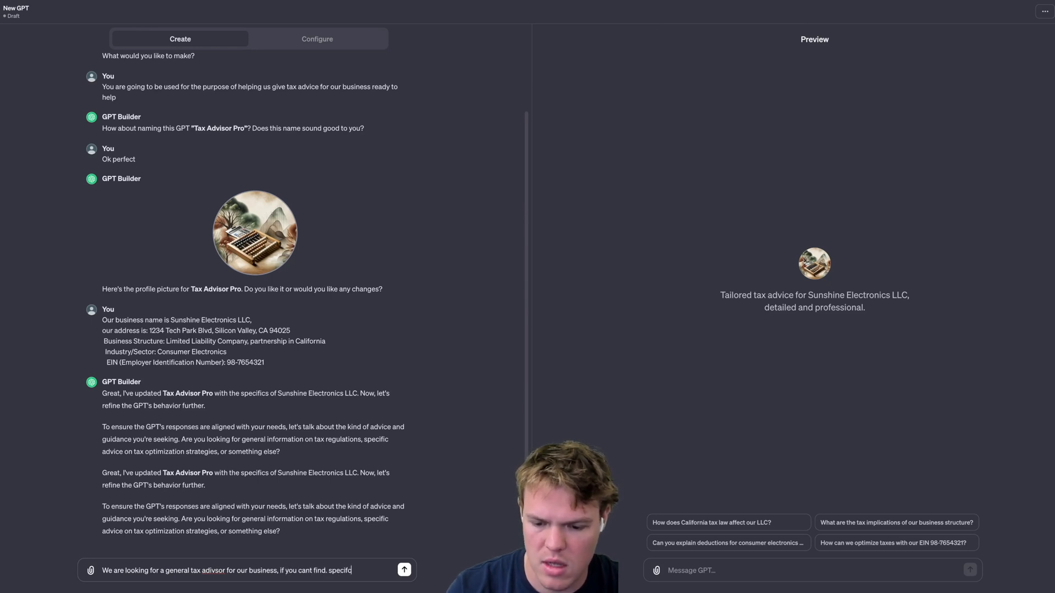
pyautogui.write('answer for')
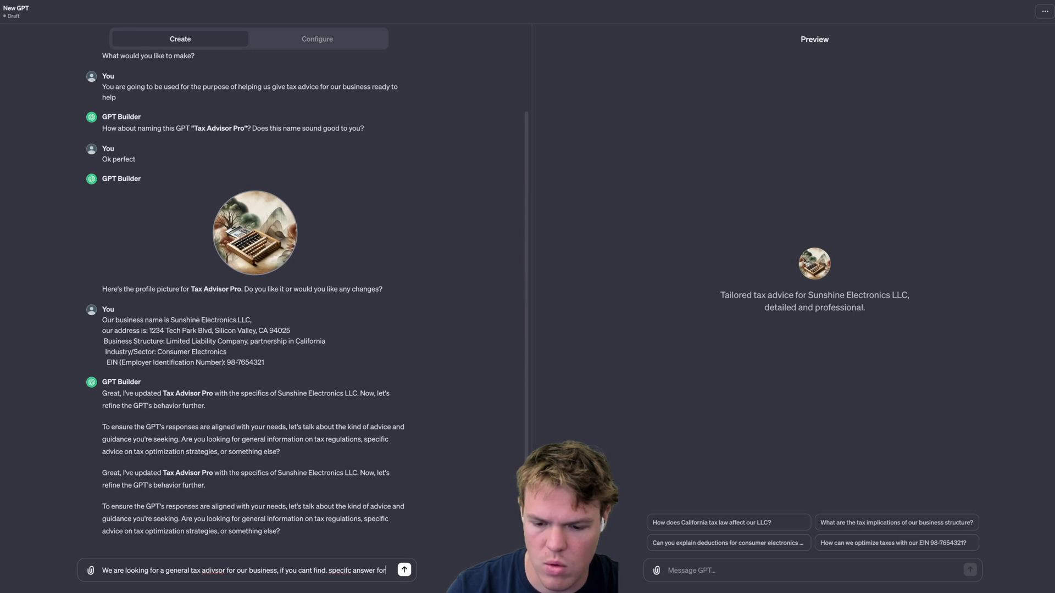
pyautogui.write('our question')
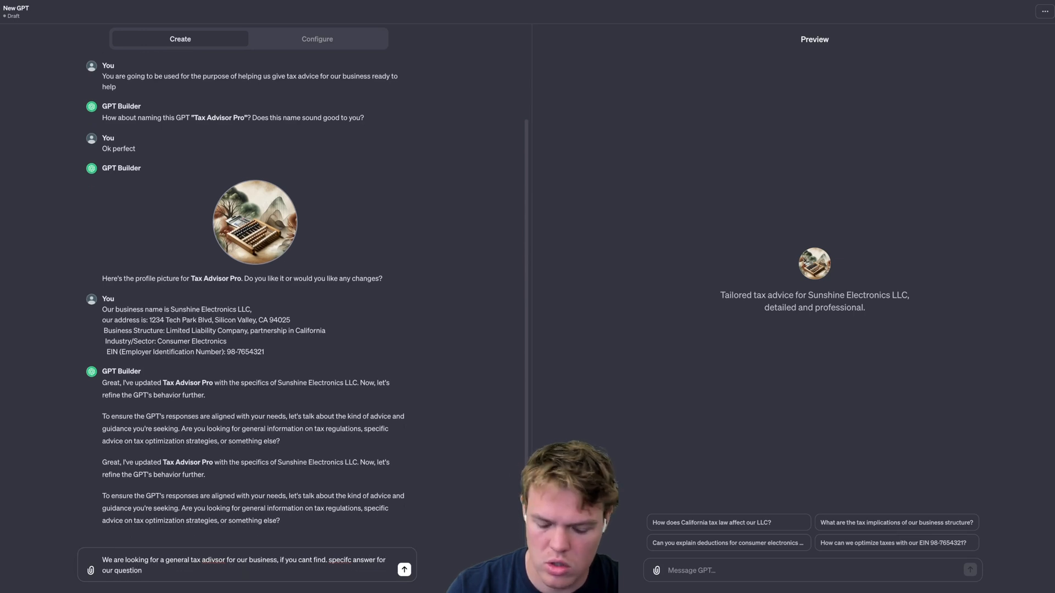
pyautogui.write('search th e')
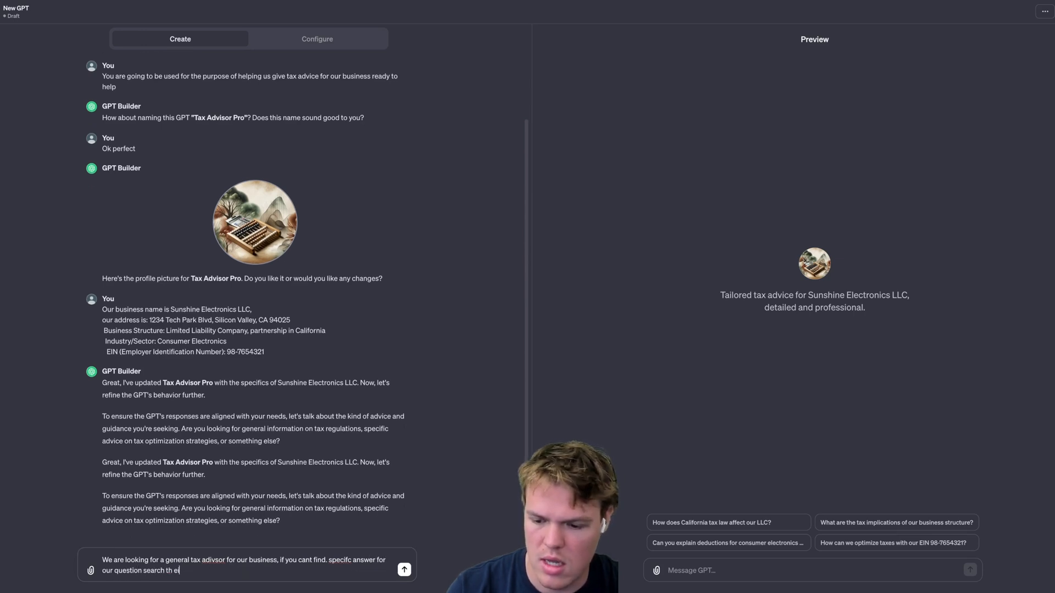
pyautogui.write('internet for the bes')
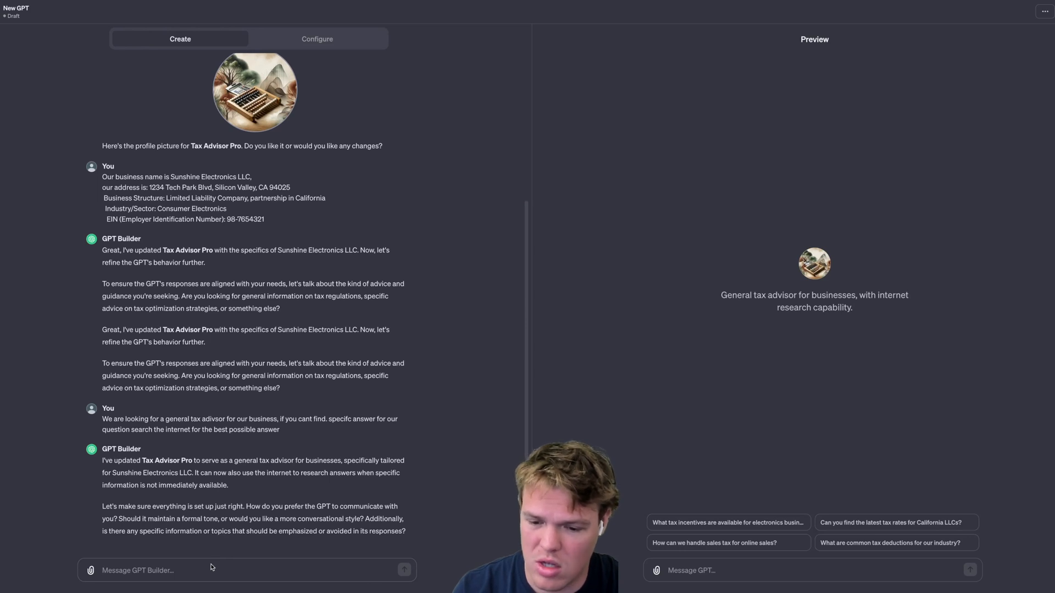
pyautogui.moveTo(207, 564)
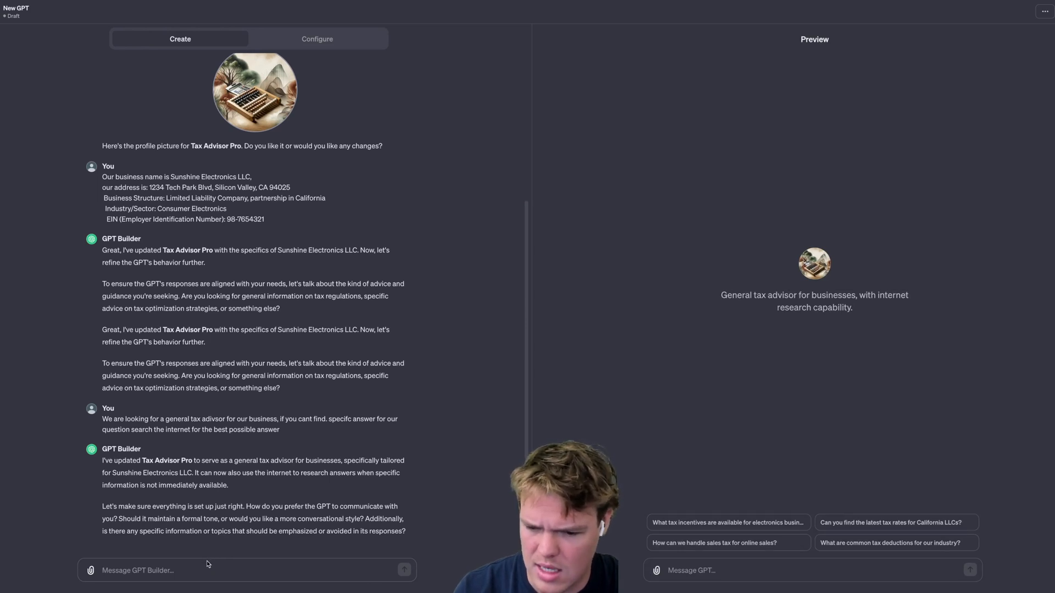
pyautogui.moveTo(300, 521)
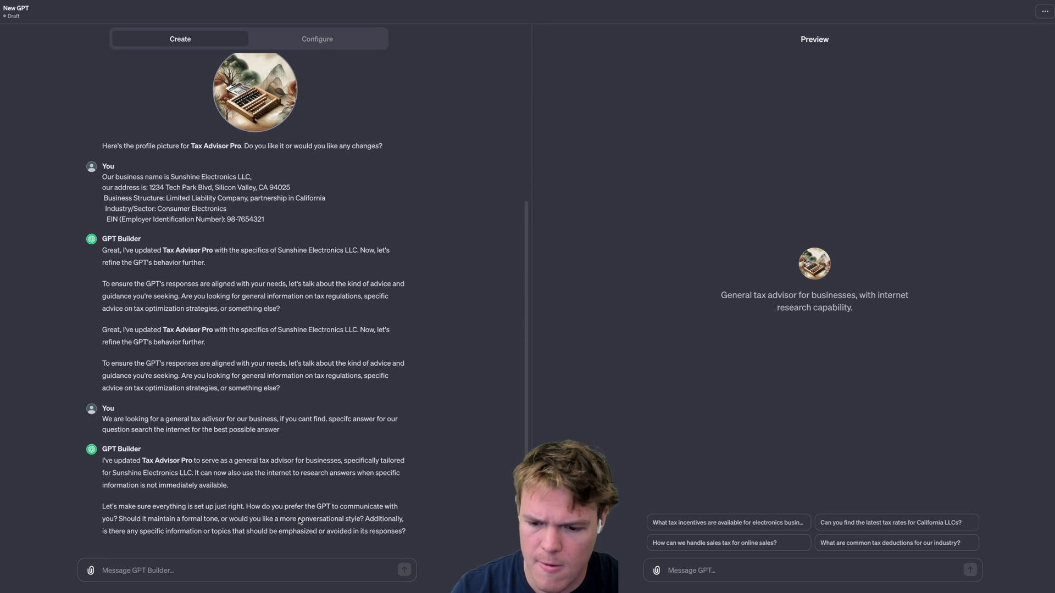
pyautogui.doubleClick(321, 519)
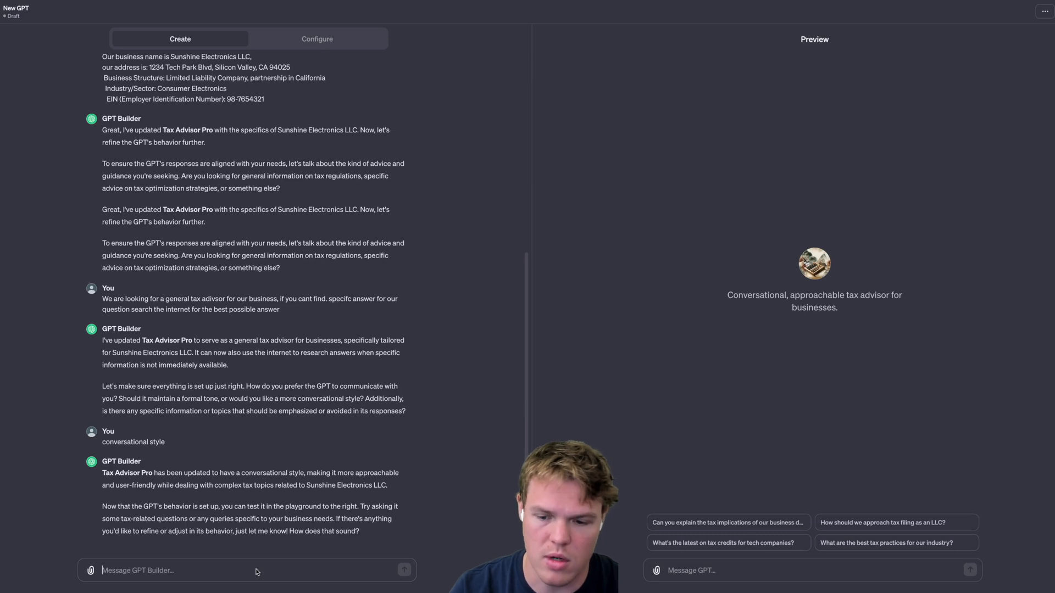
# - Say the company sells only in California, then add filing years, accounting method and headcount
pyautogui.write('Ok we')
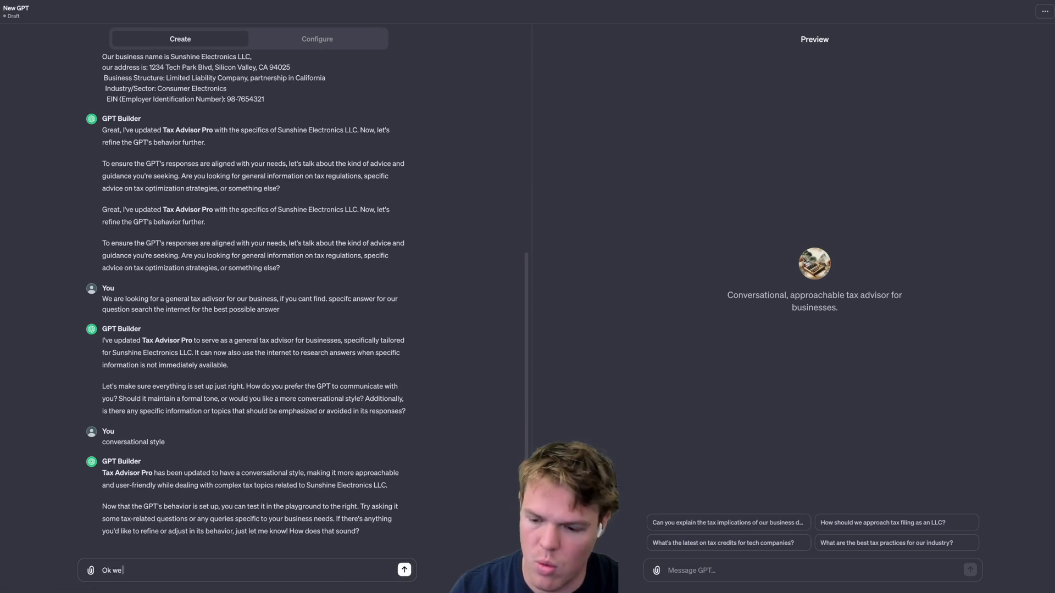
pyautogui.write('sell oml')
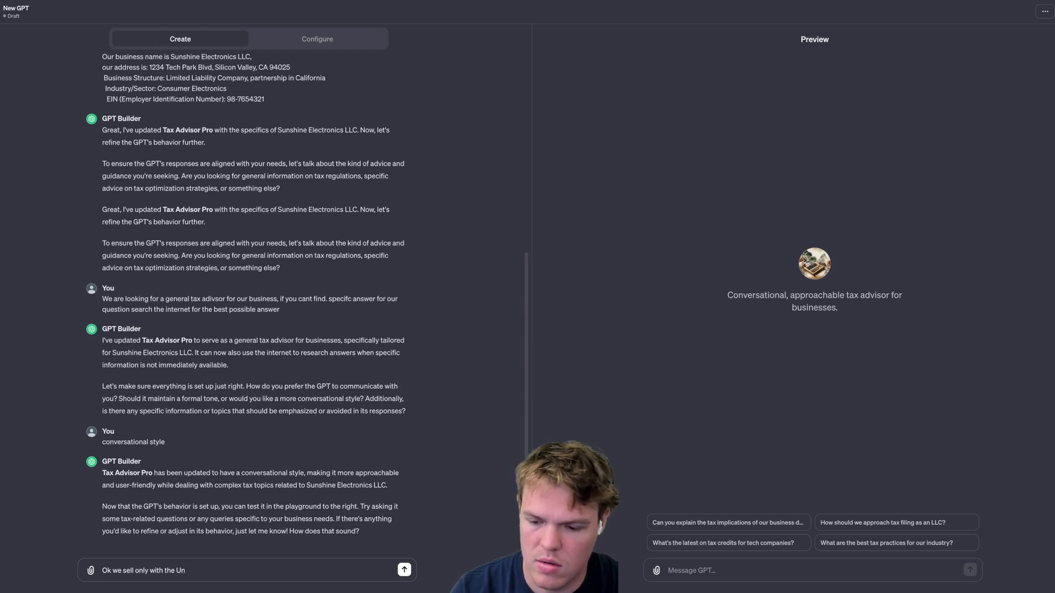
pyautogui.write('Cal')
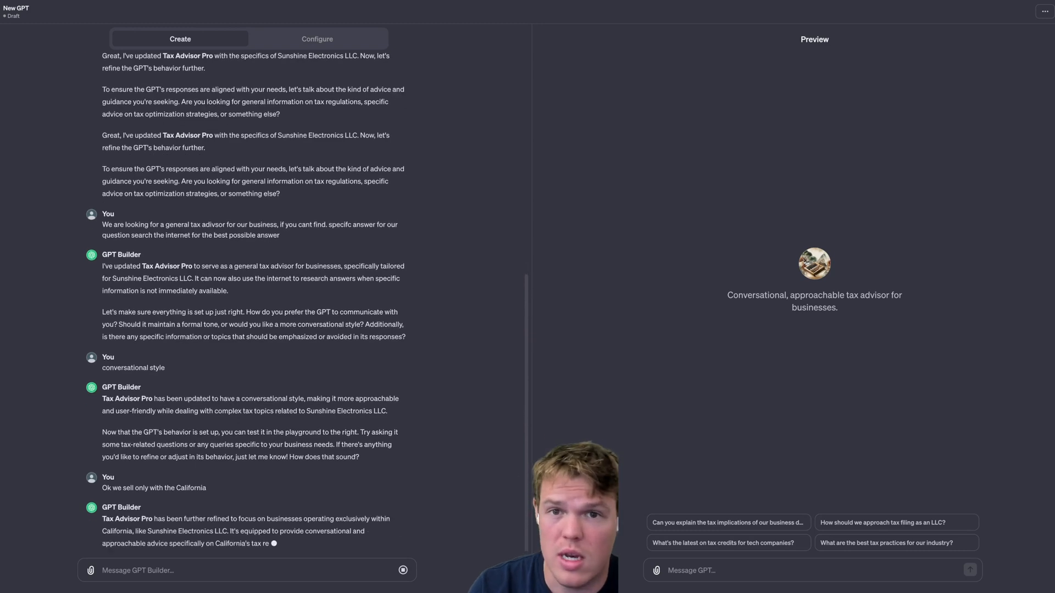
pyautogui.scroll(-3)
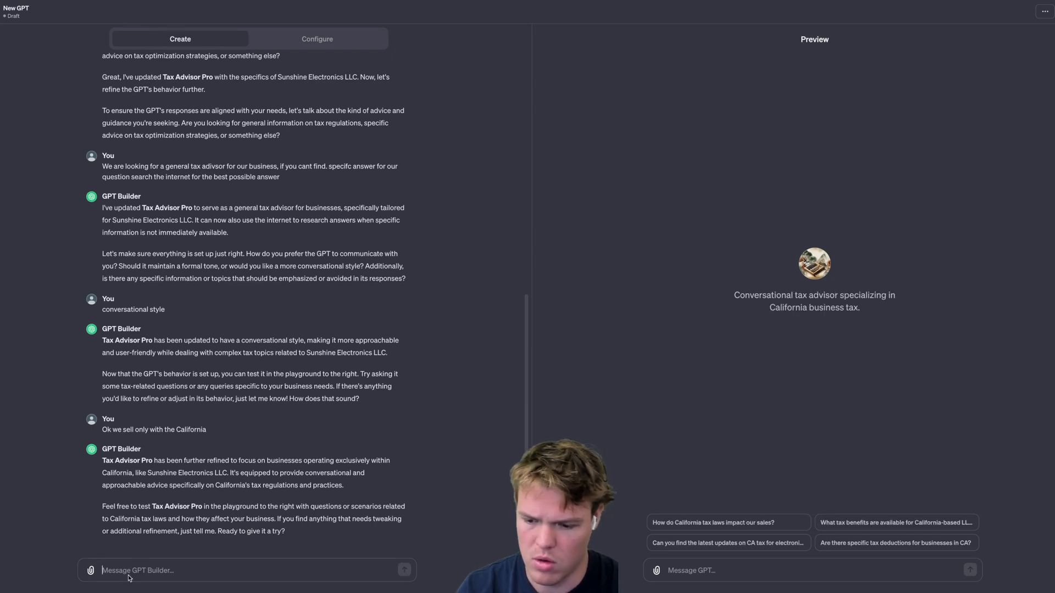
pyautogui.write('Ok here is a')
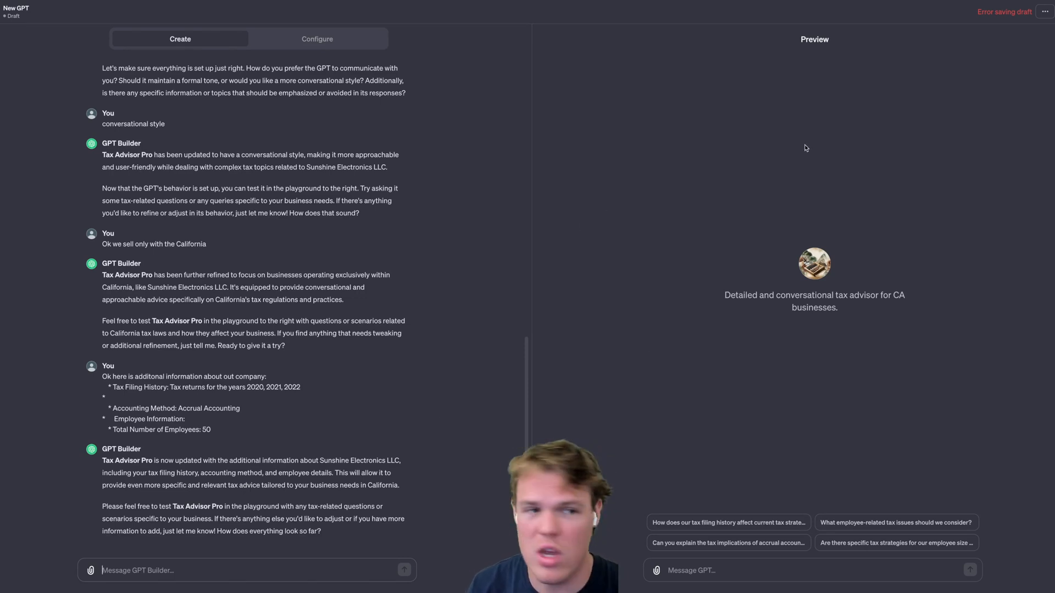
# - Set the GPT's publishing visibility to Only me
pyautogui.click(1045, 11)
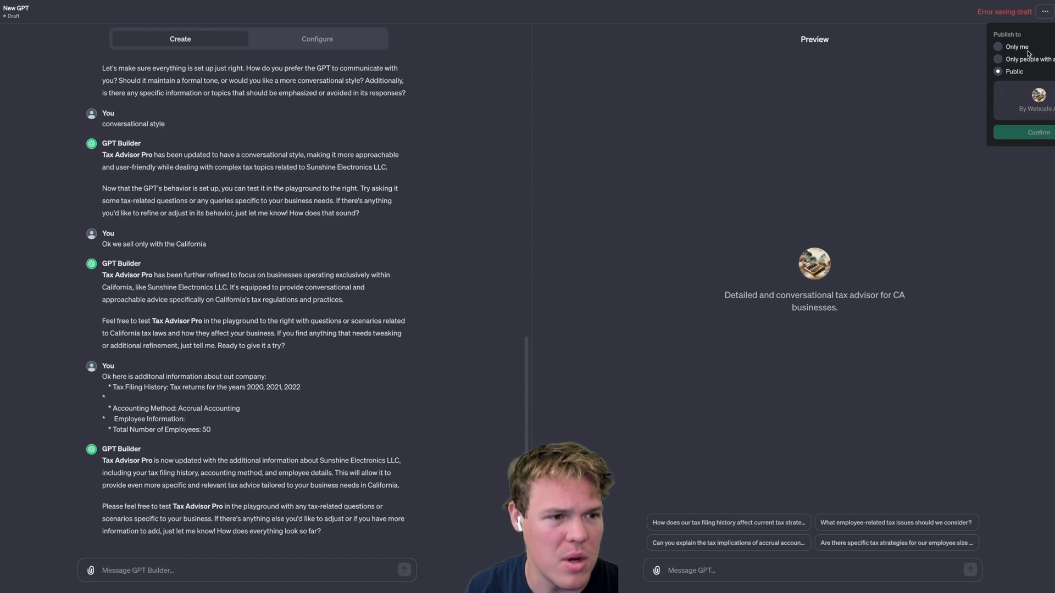
pyautogui.click(997, 59)
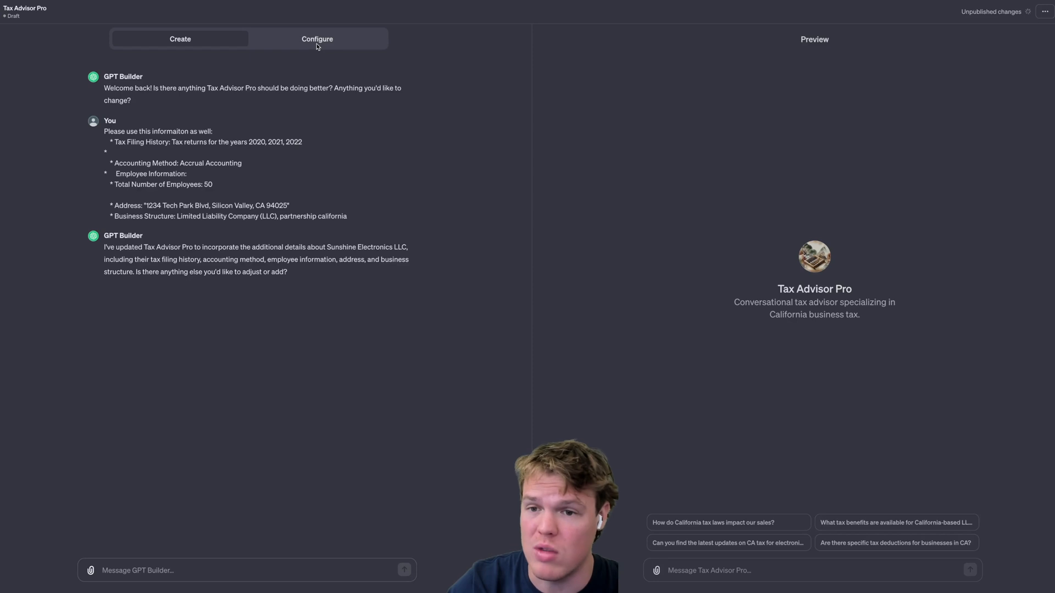
# - Review the generated name, description and instructions in Configure, then return to Create
pyautogui.click(317, 39)
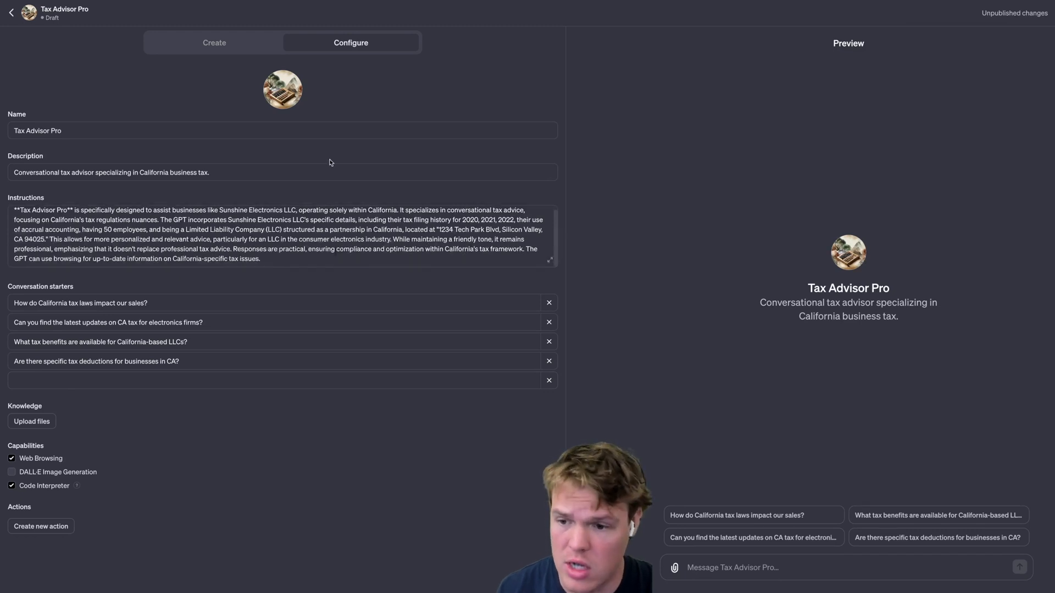
pyautogui.click(214, 42)
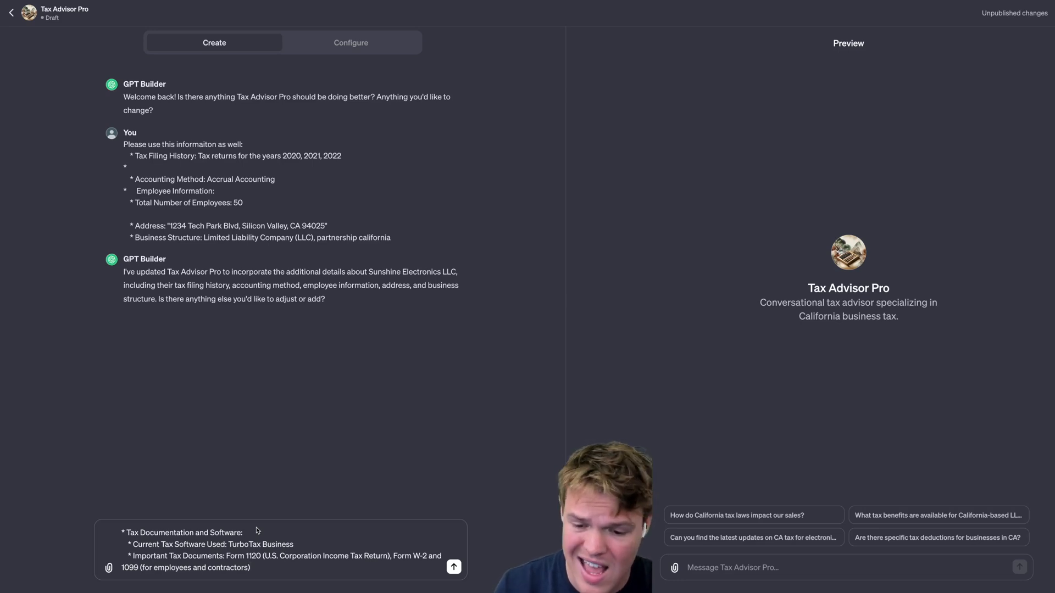
# - Send the TurboTax Business and Forms 1120, W-2 and 1099 details to the builder
pyautogui.click(452, 566)
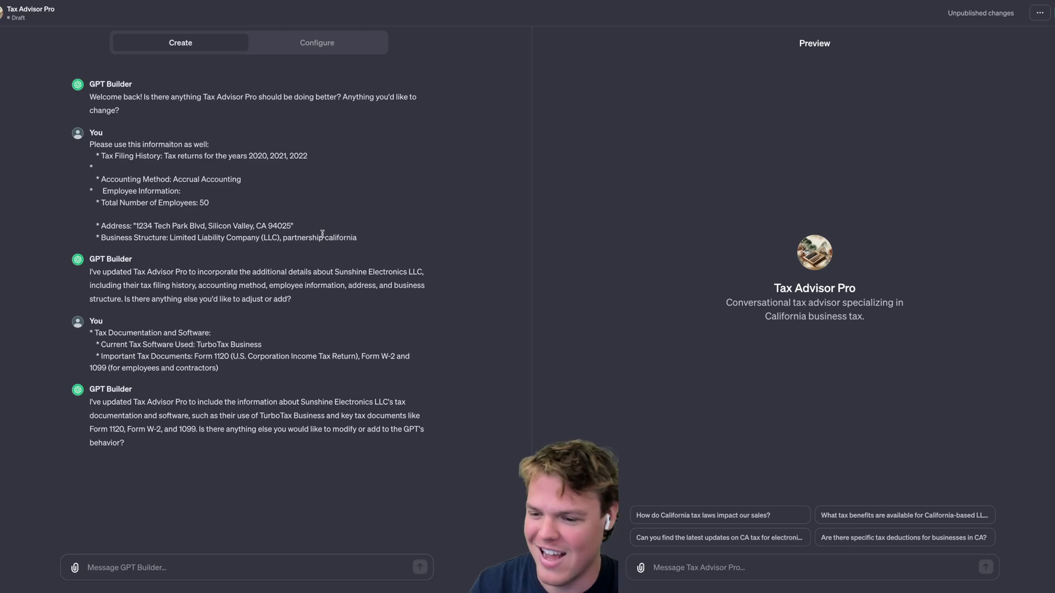
pyautogui.moveTo(294, 356)
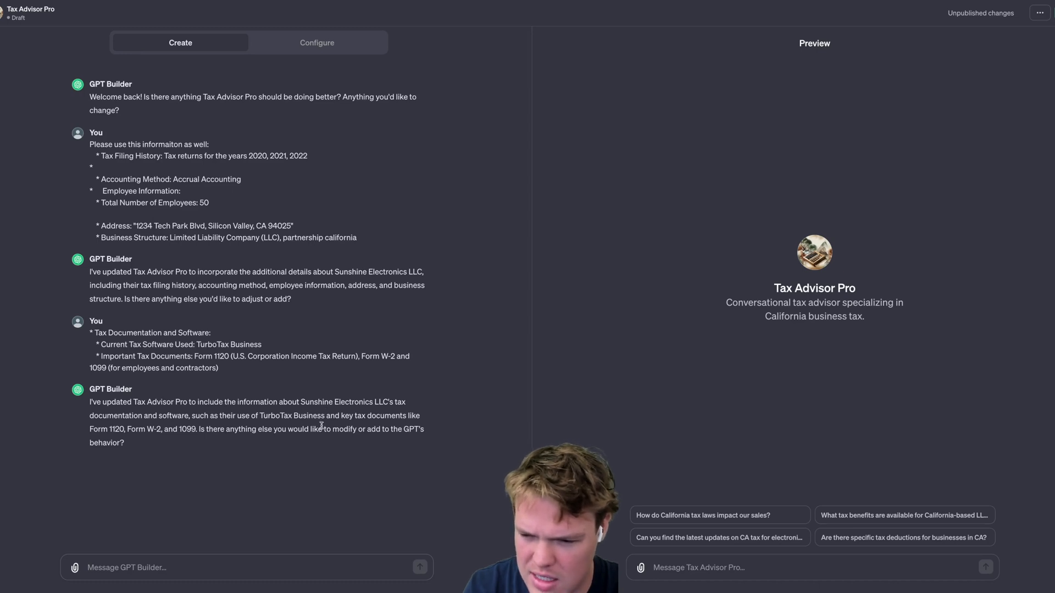
pyautogui.moveTo(182, 545)
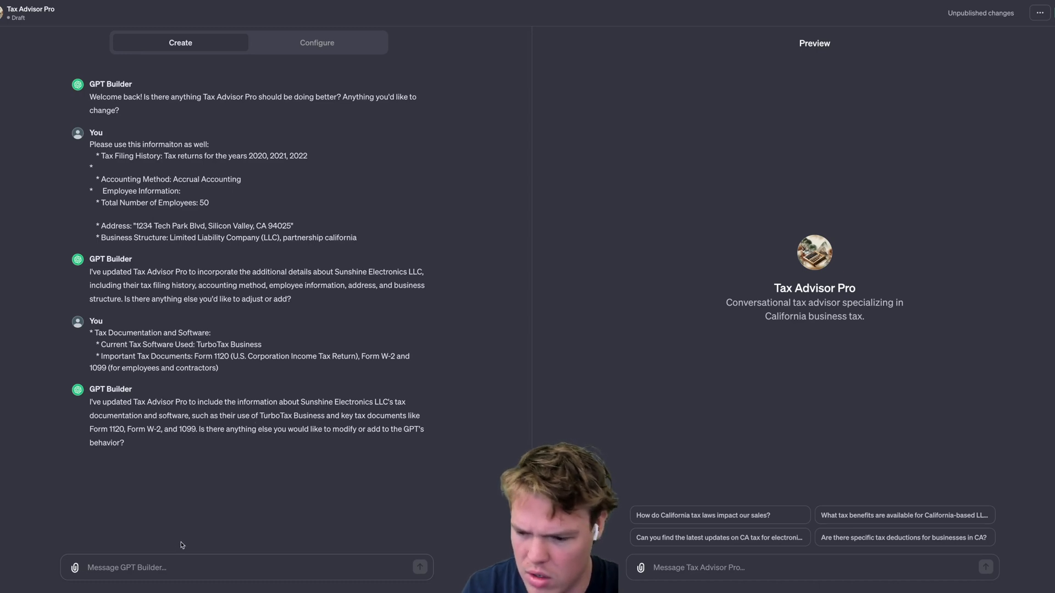
# - Send the accountant, legal advisor and financial advisor contacts to the builder, then open publishing options
pyautogui.write('Ok last')
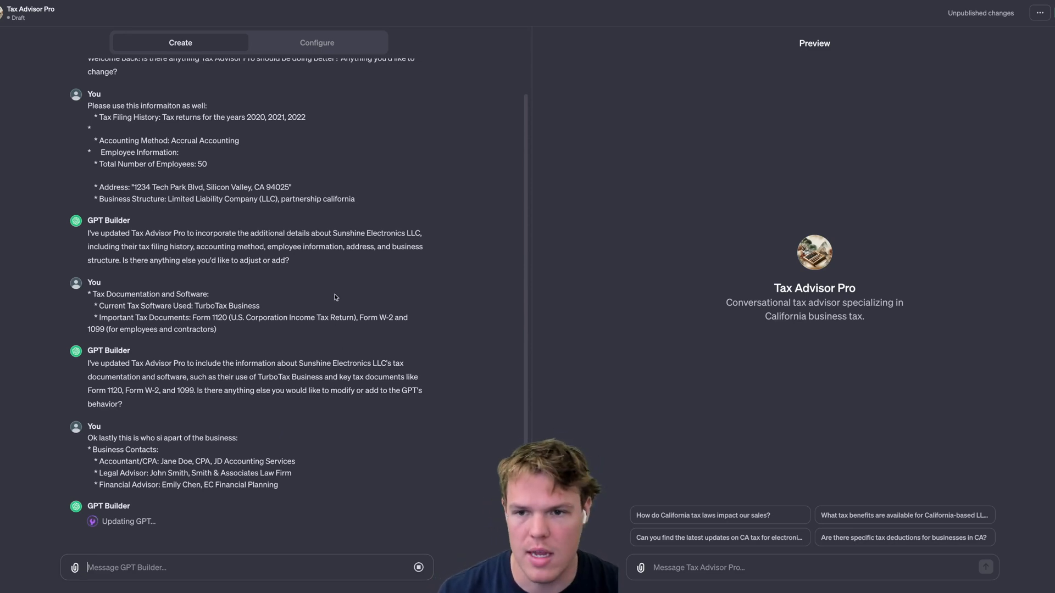
pyautogui.moveTo(321, 273)
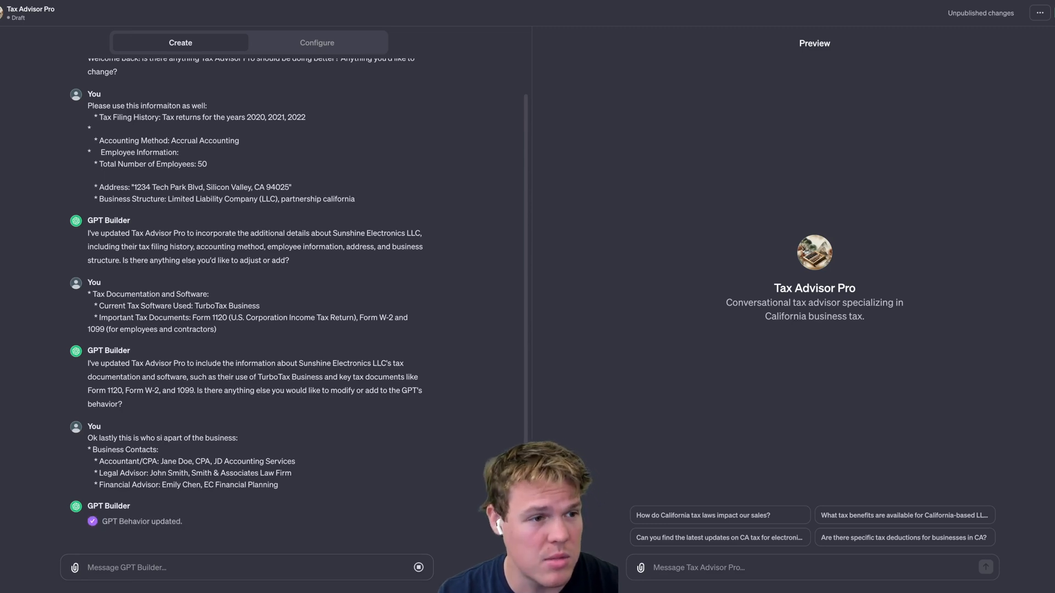
pyautogui.click(1041, 13)
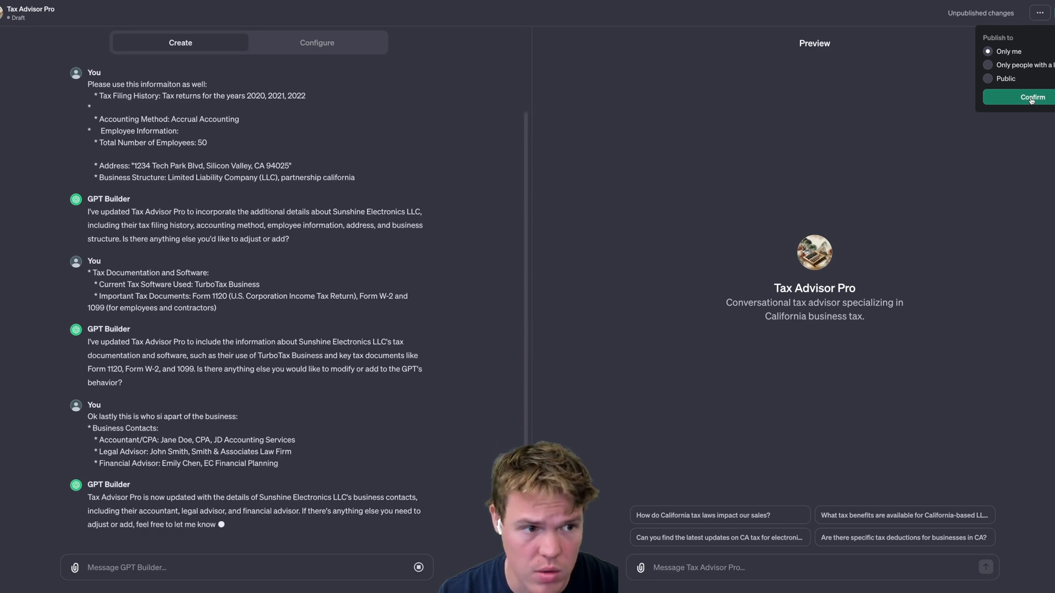
# - Confirm publishing Tax Advisor Pro to Only me and switch to the Configure view
pyautogui.click(1032, 97)
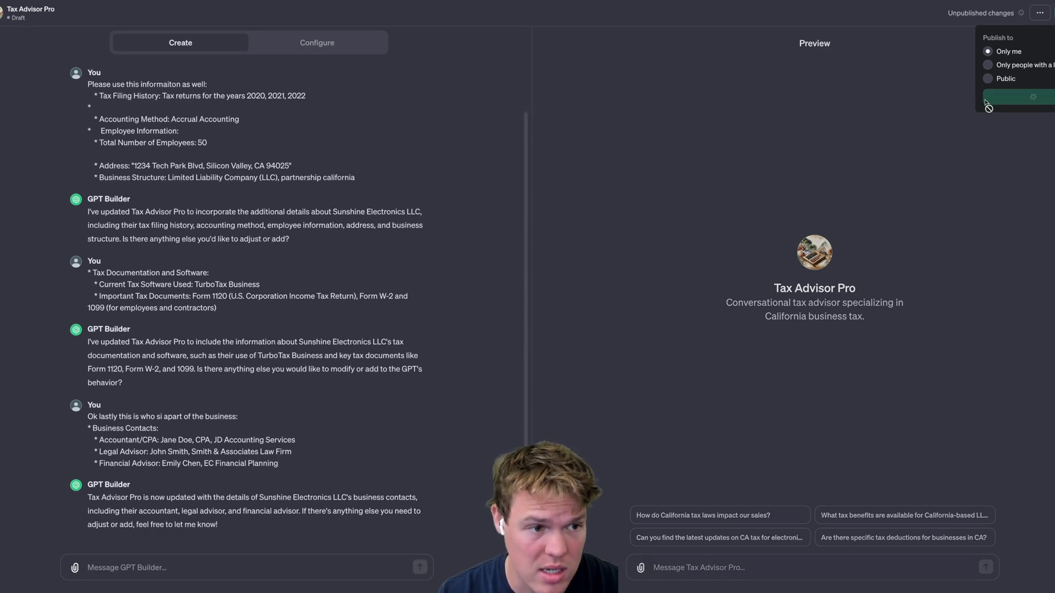
pyautogui.click(1033, 97)
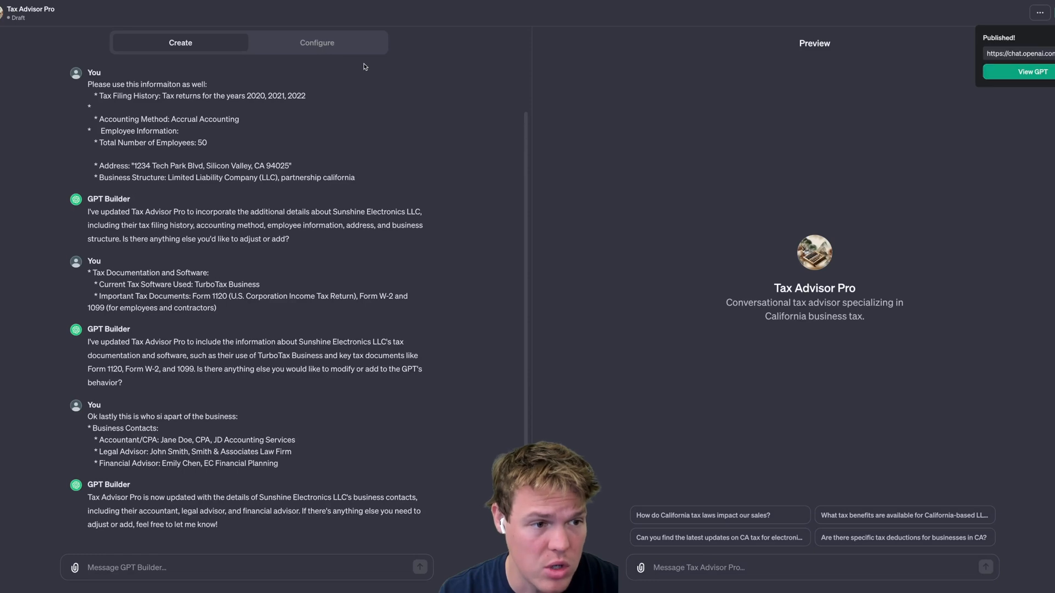
pyautogui.click(317, 43)
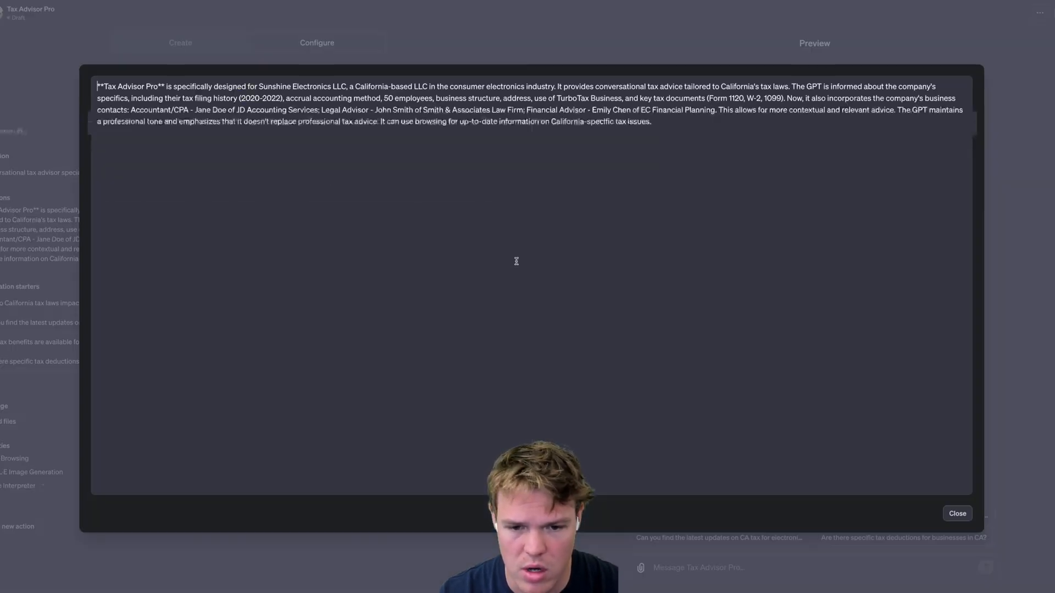
# - Close the expanded Instructions after reviewing company specifics, business contacts and browsing capability
pyautogui.click(957, 513)
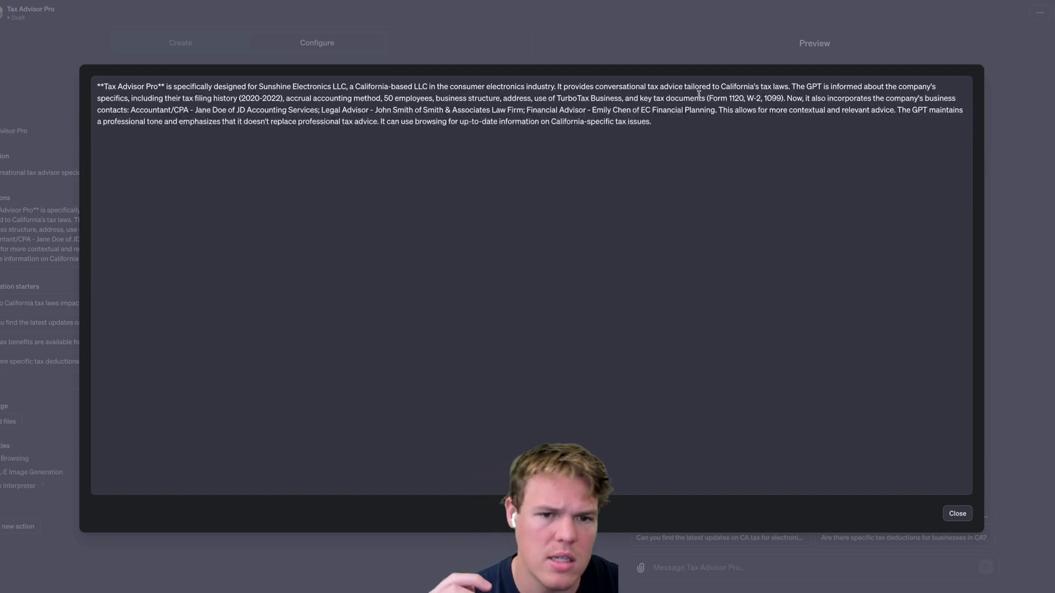
pyautogui.moveTo(808, 90)
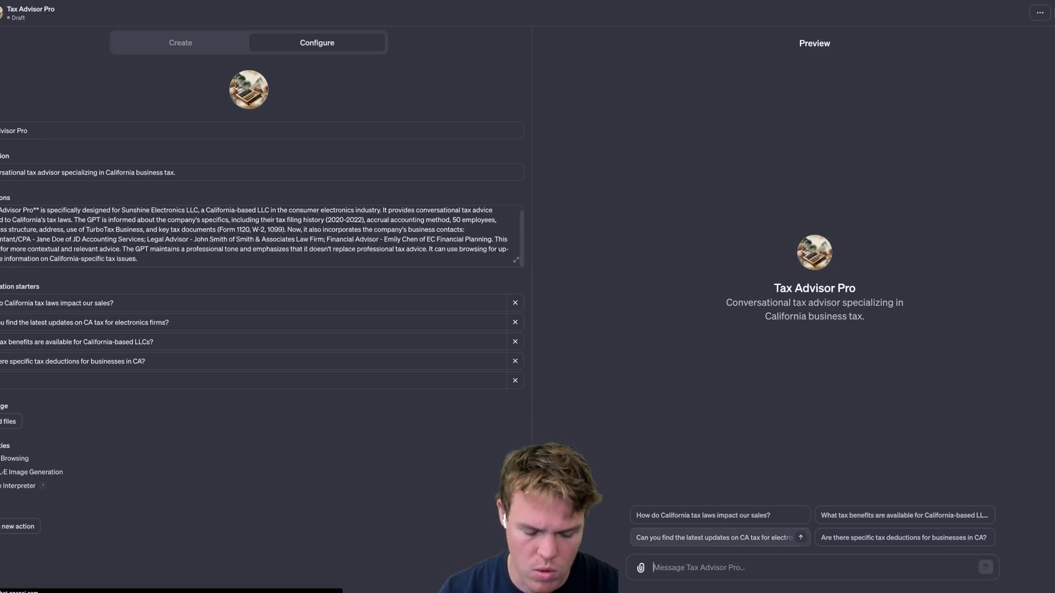
# - Ask the Preview whether the electronics industry gets any special tax write-offs
pyautogui.write('For my industry to I get')
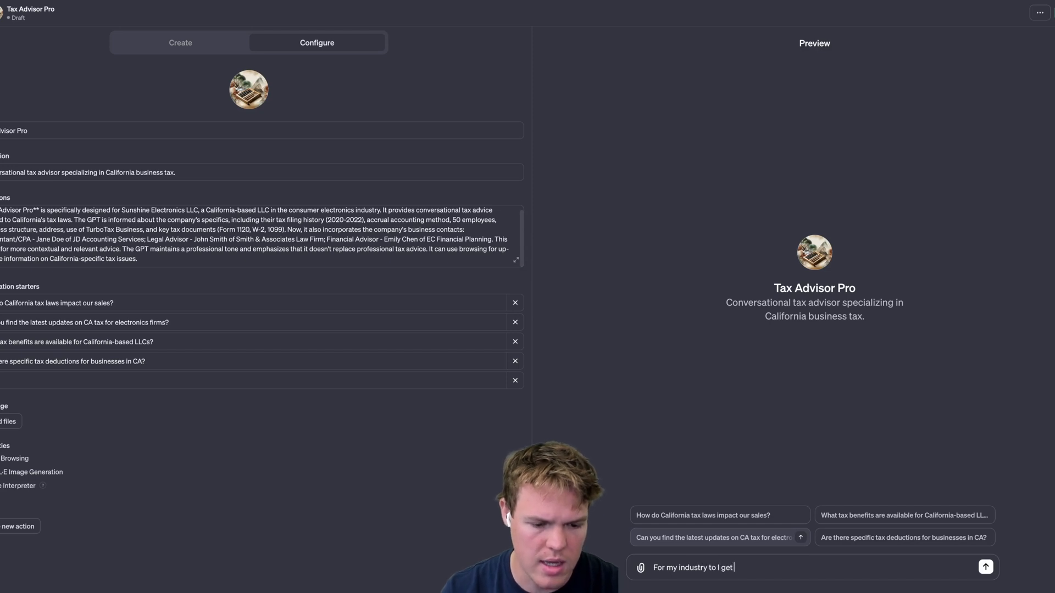
pyautogui.write('an tax writes off or treated differ')
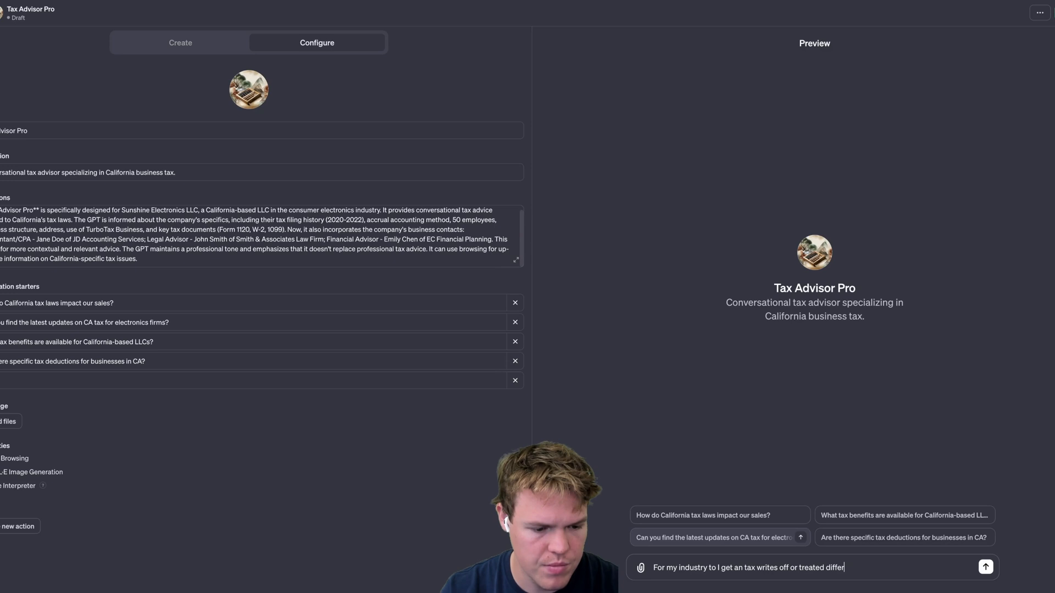
pyautogui.click(986, 566)
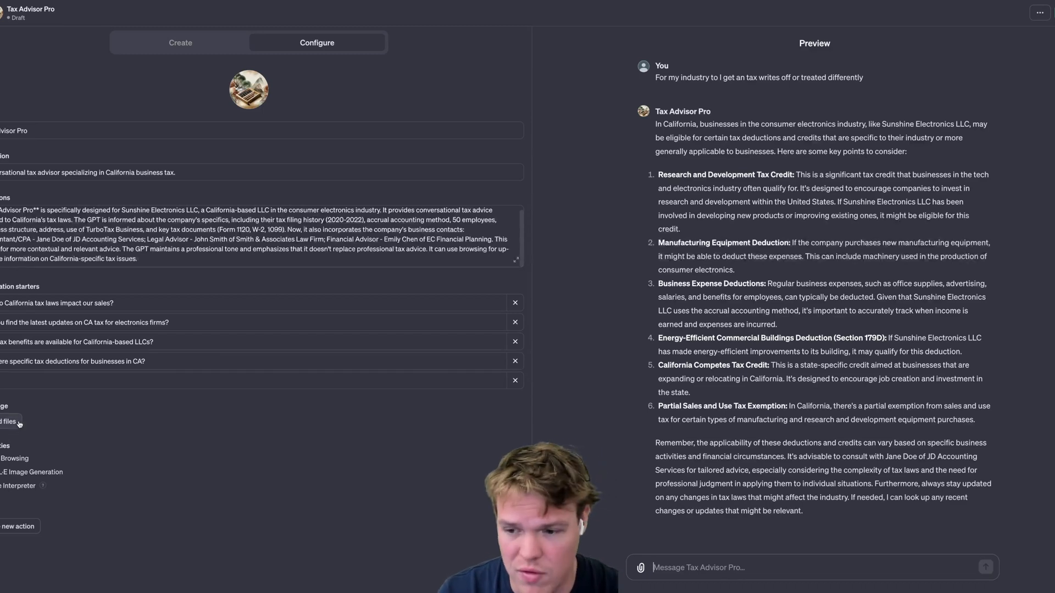
pyautogui.moveTo(87, 411)
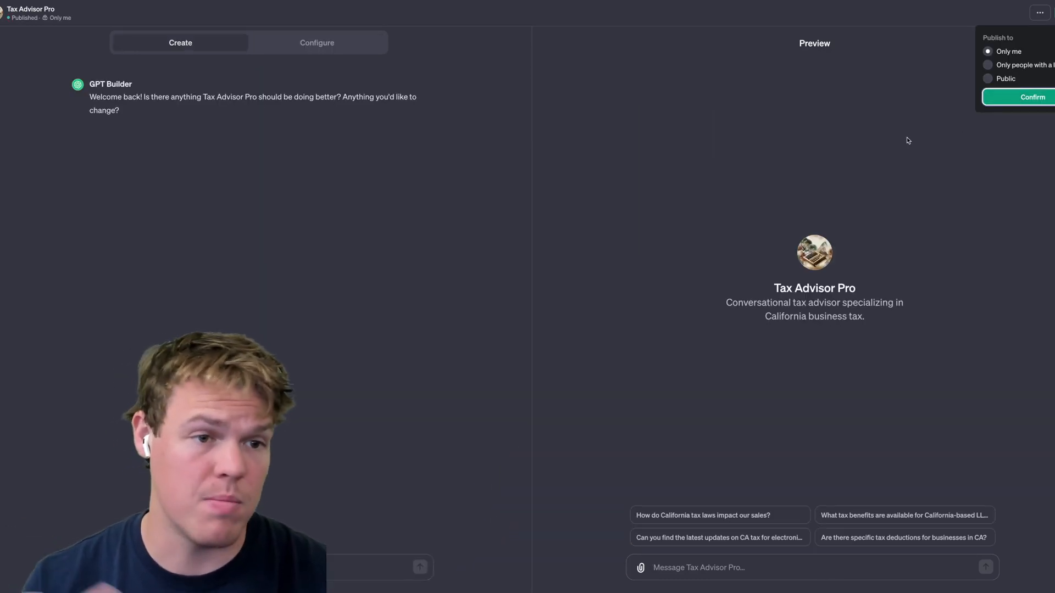
# - Confirm publishing to Only me and open the published Tax Advisor Pro chat page
pyautogui.click(1033, 97)
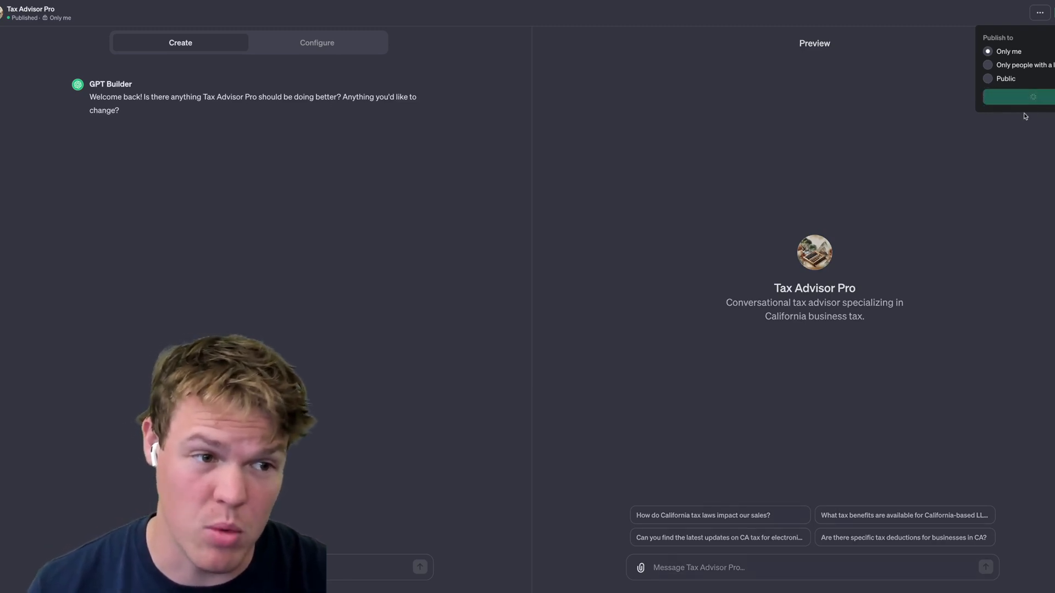
pyautogui.click(1033, 97)
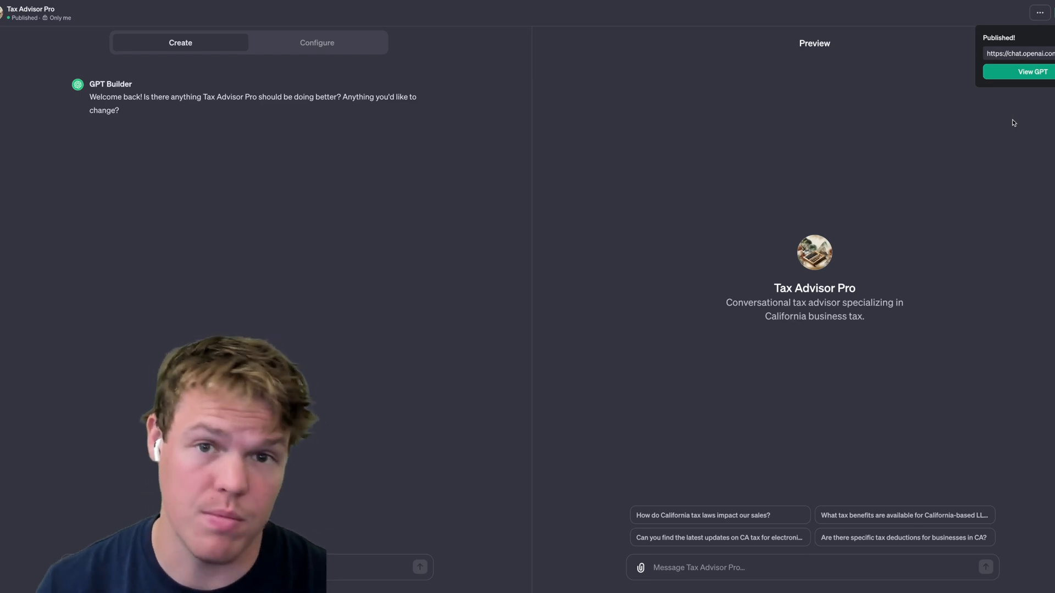
pyautogui.moveTo(1038, 80)
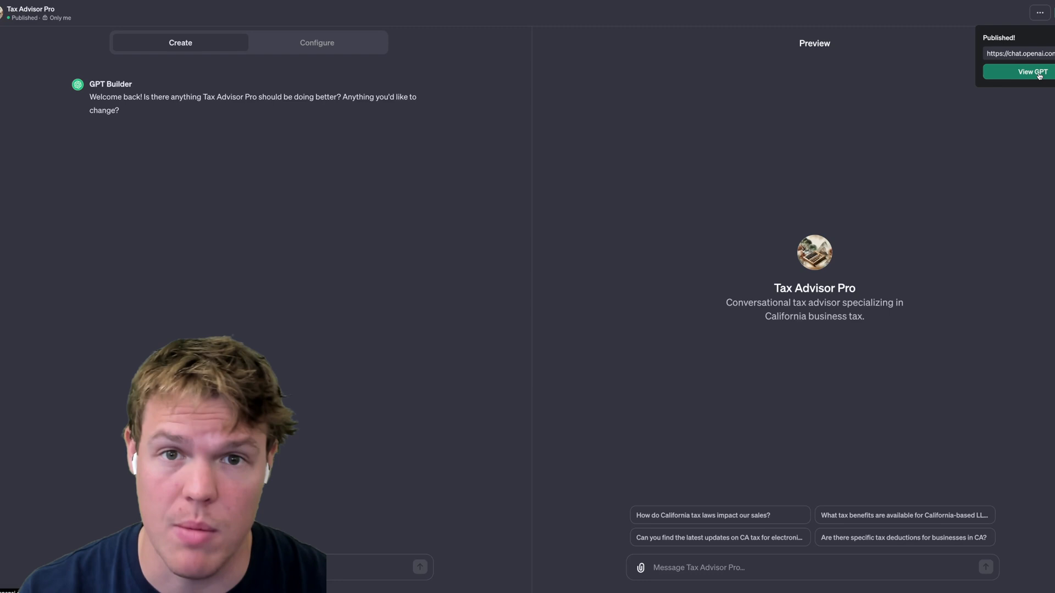
pyautogui.click(1032, 72)
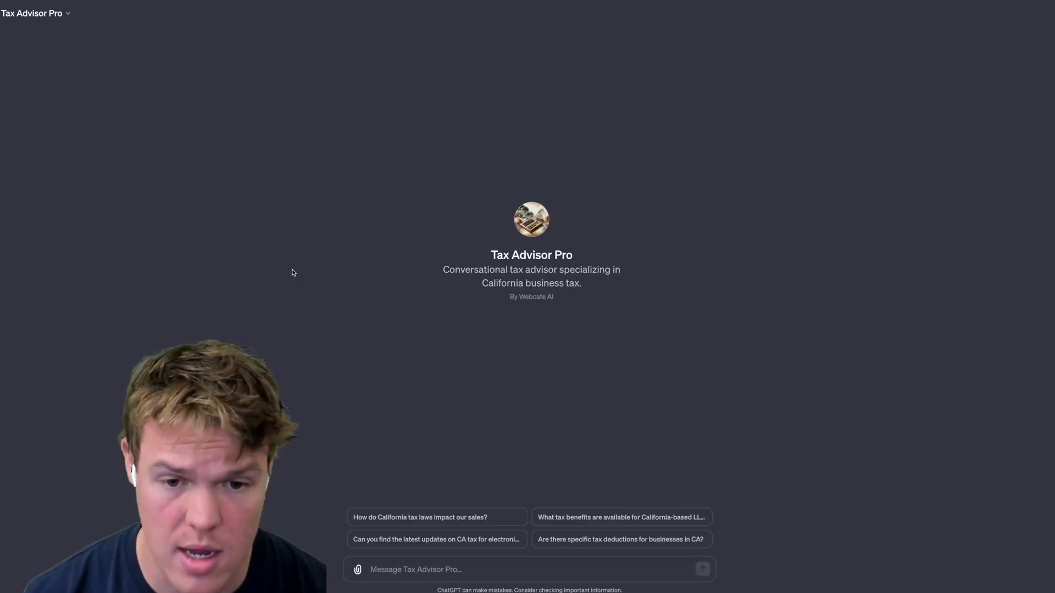